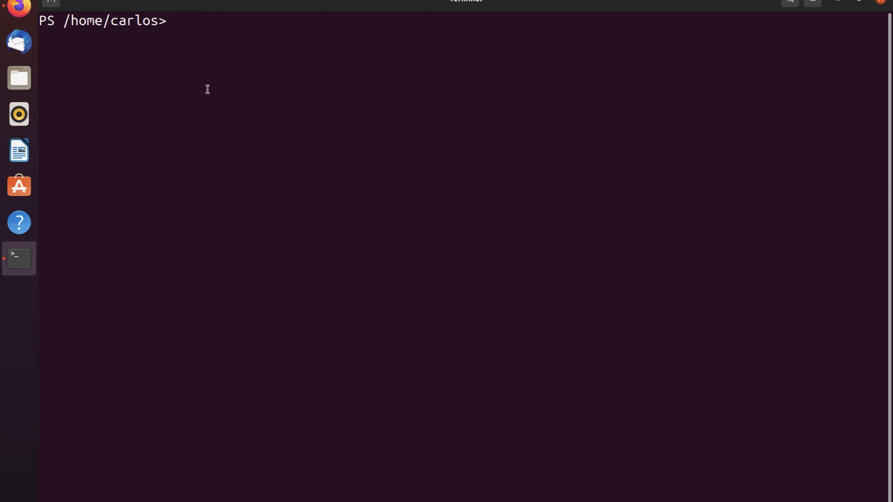
Run Install-Module -Name SysmonLinux.Util -Force to install the module
{"action": "type", "text": "Install-Module -Name SysmonLinux.Util"}
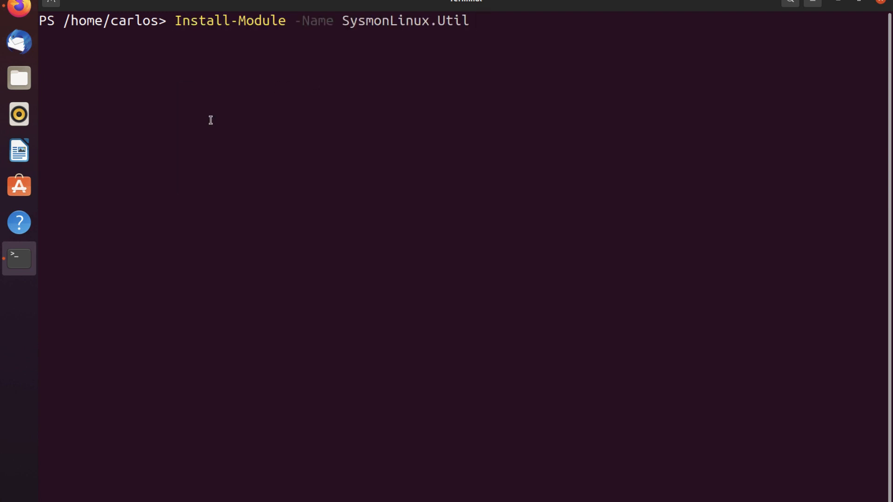
{"action": "type", "text": "-for"}
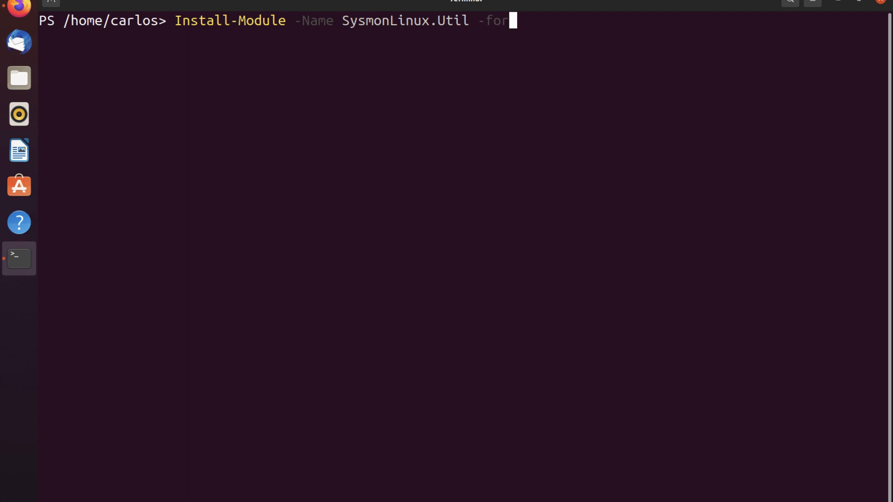
{"action": "type", "text": "ce"}
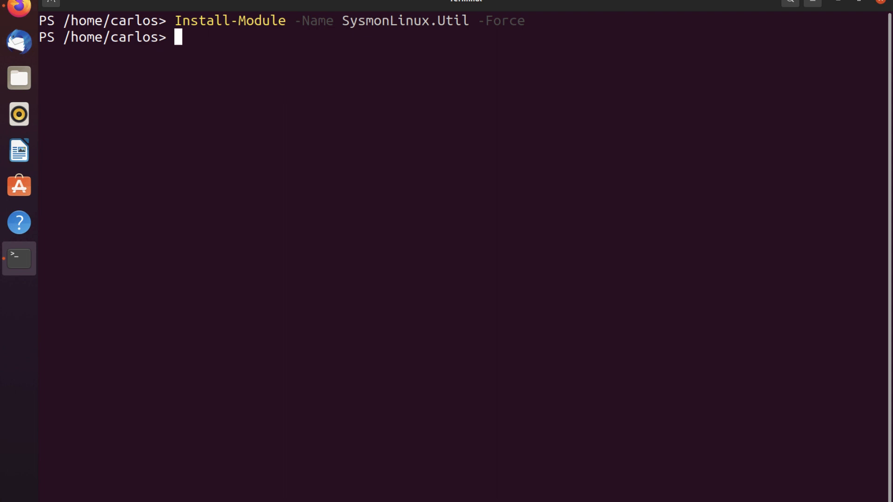
Run Get-Command -Module sysmonlinux.util and highlight ConvertTo-SysmonRule among the listed functions
{"action": "type", "text": "get"}
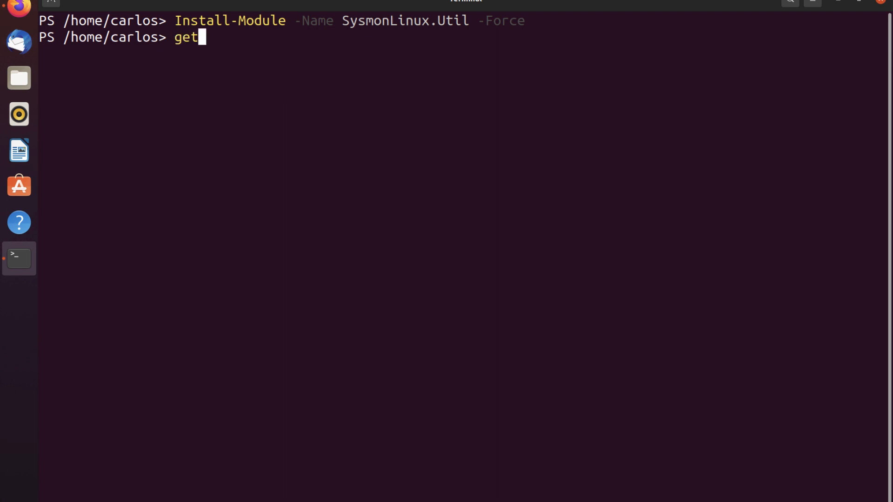
{"action": "type", "text": "-Command"}
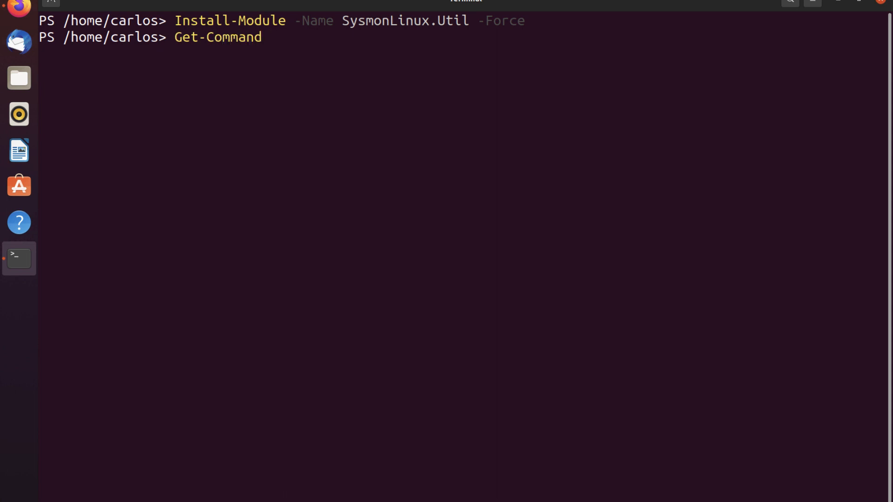
{"action": "type", "text": "-Module"}
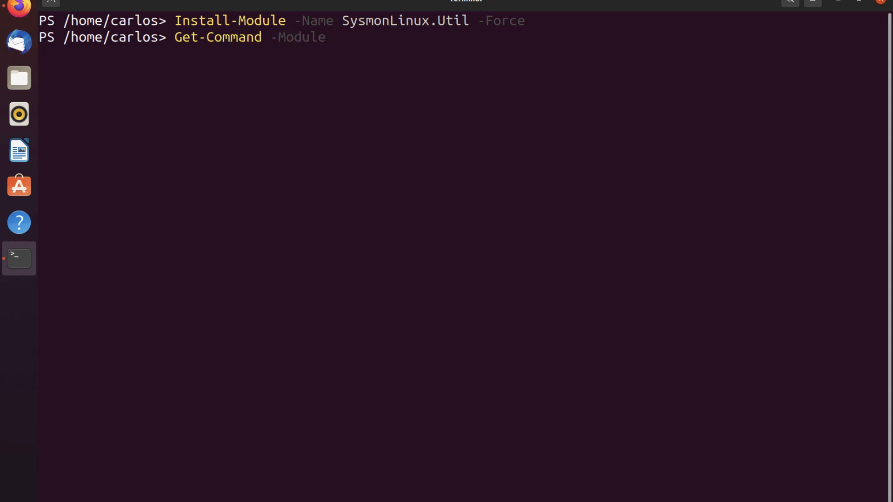
{"action": "type", "text": "sysmo"}
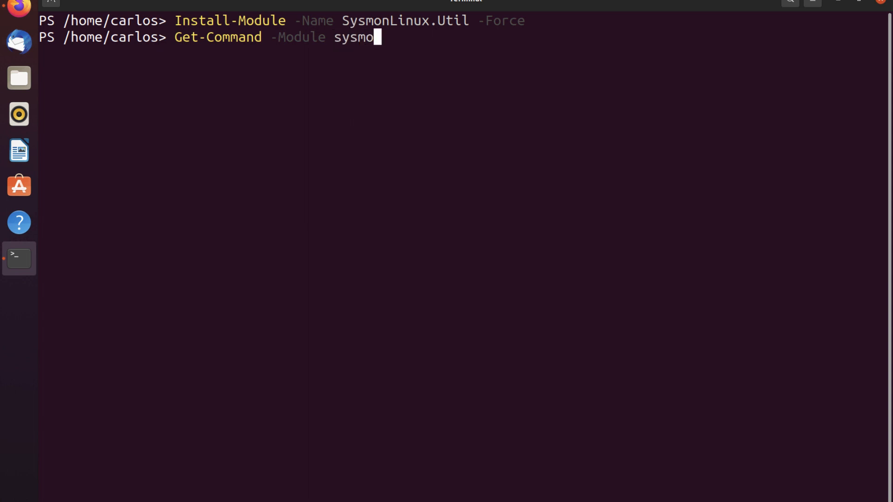
{"action": "type", "text": "lin"}
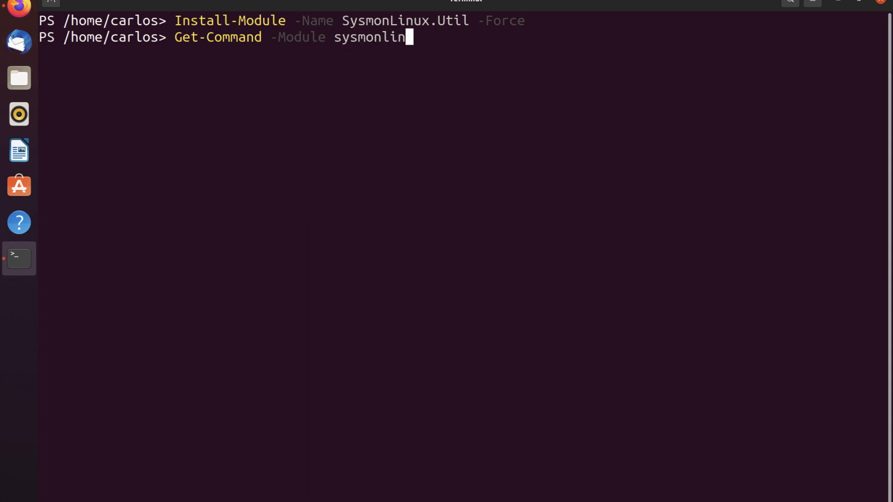
{"action": "type", "text": "ux."}
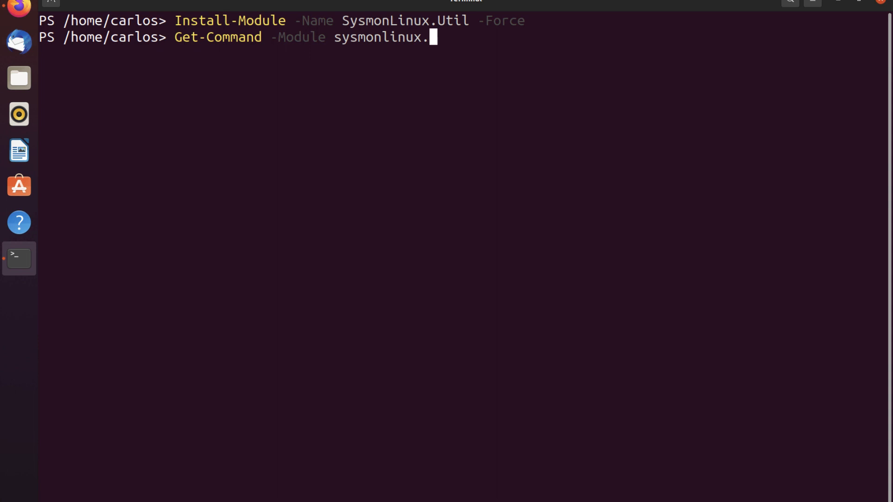
{"action": "type", "text": "util"}
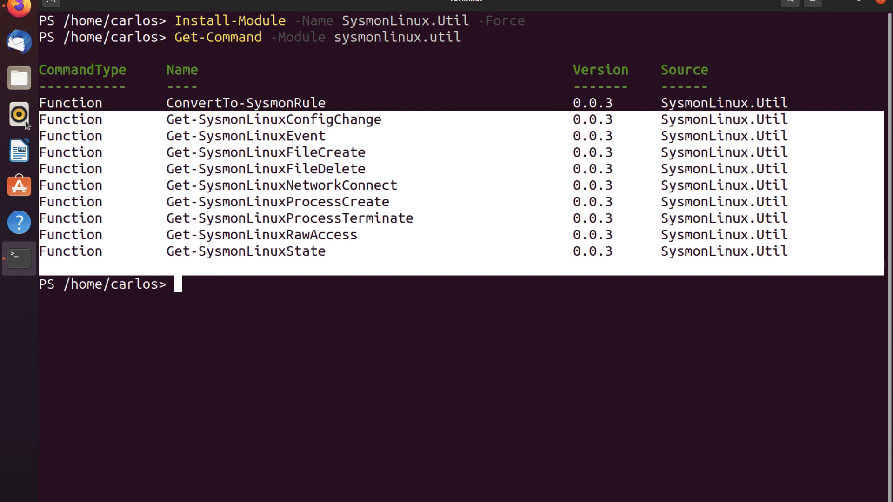
{"action": "mouse_move", "coordinate": [323, 108]}
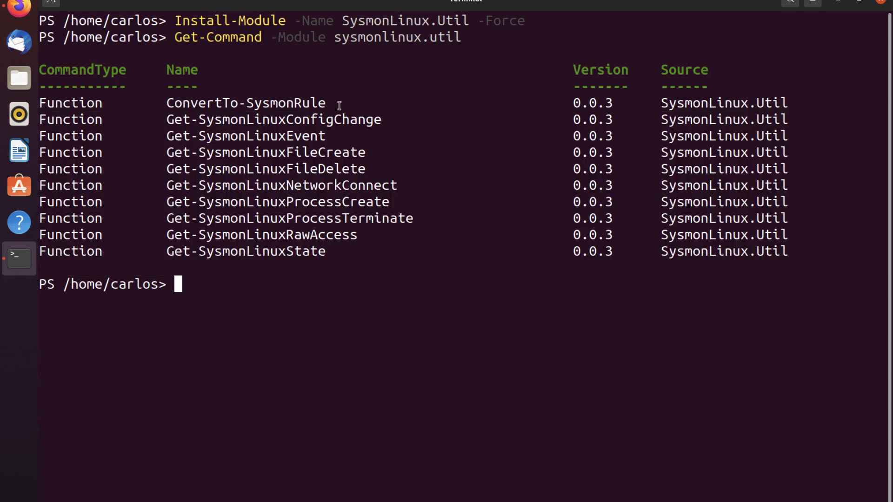
{"action": "double_click", "coordinate": [245, 104]}
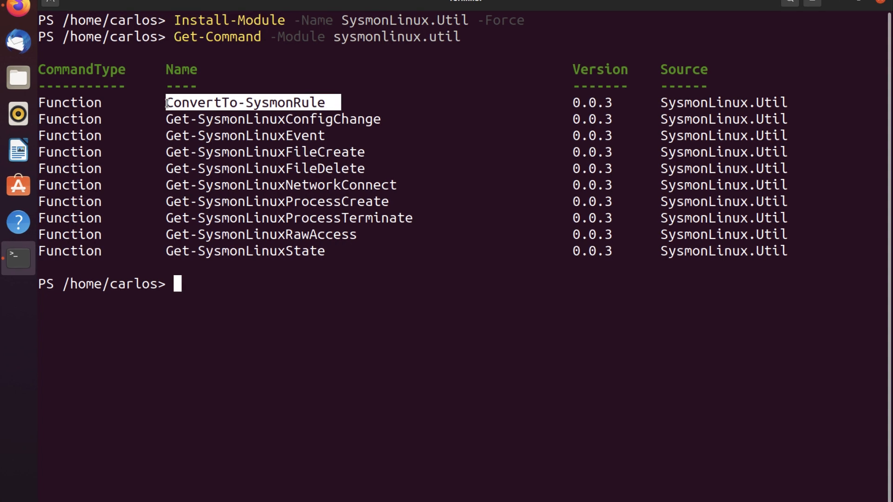
Run cat /var/log/syslog to dump the raw Linux-Sysmon event XML lines
{"action": "type", "text": "cat"}
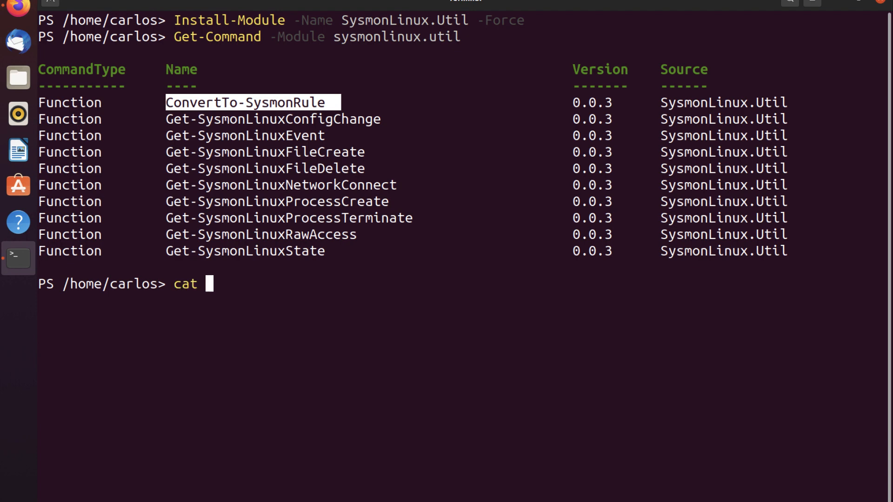
{"action": "type", "text": "/var/"}
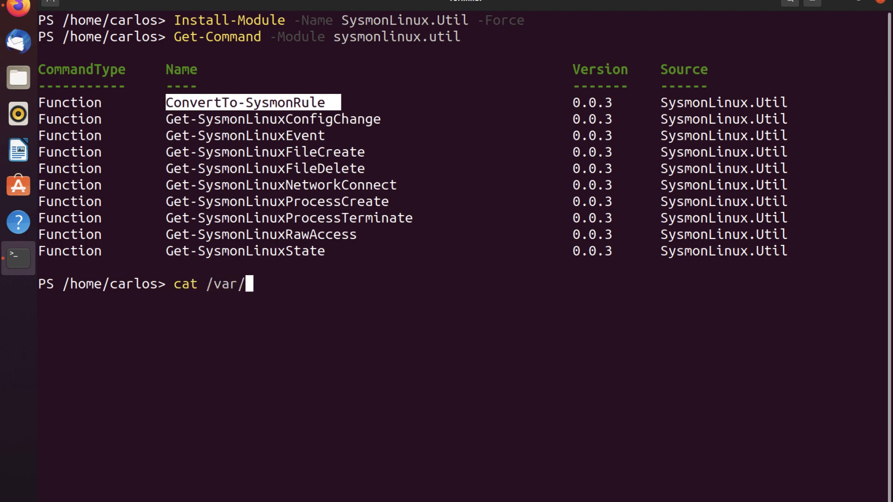
{"action": "type", "text": "s"}
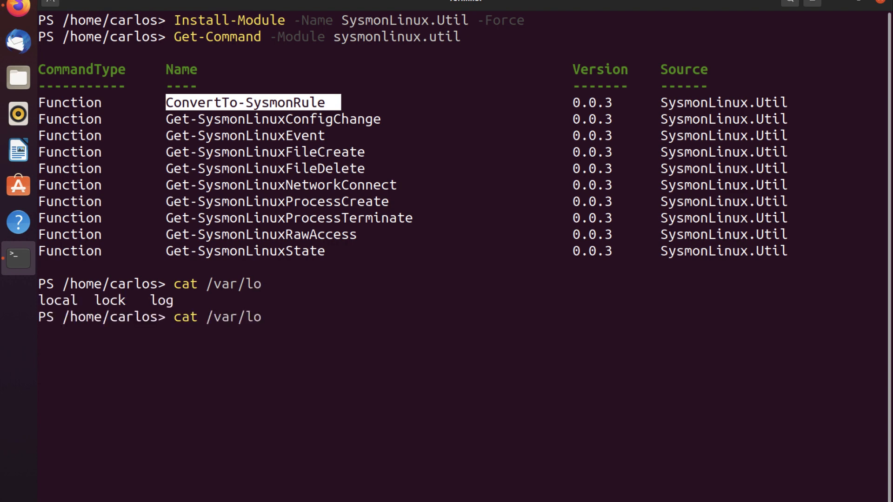
{"action": "type", "text": "g/"}
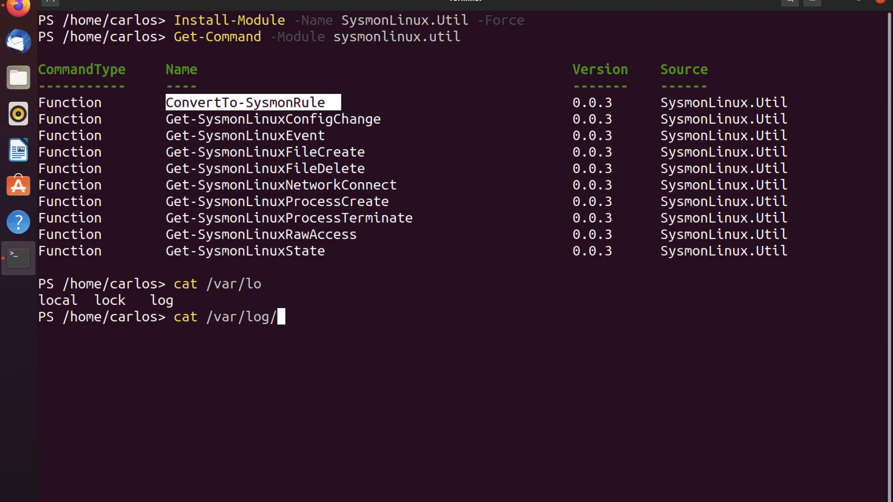
{"action": "type", "text": "syslog"}
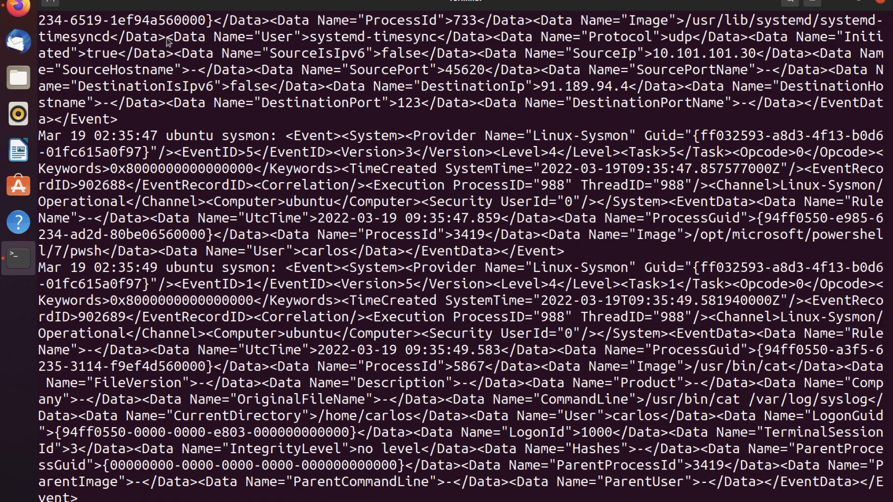
{"action": "mouse_move", "coordinate": [39, 138]}
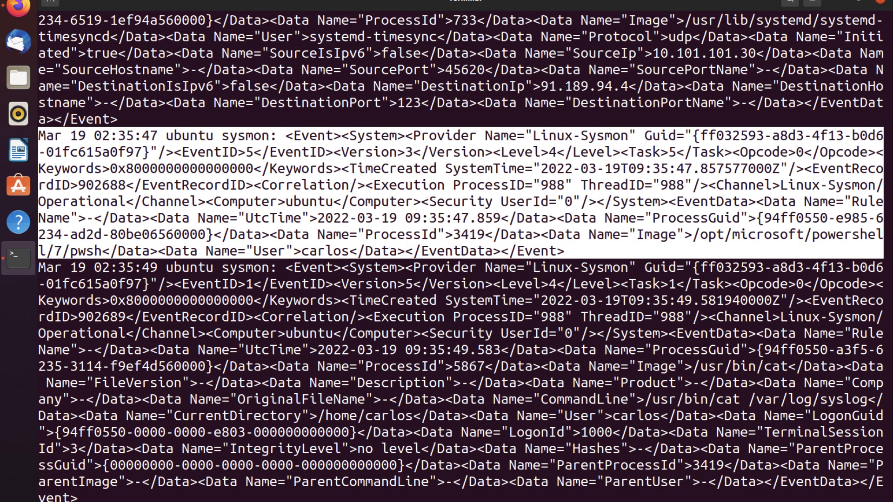
Run sudo sysmon -c for the rule configuration, then a Get-SysmonLinux cmdlet to parse syslog events
{"action": "type", "text": "sudo sysmon -c"}
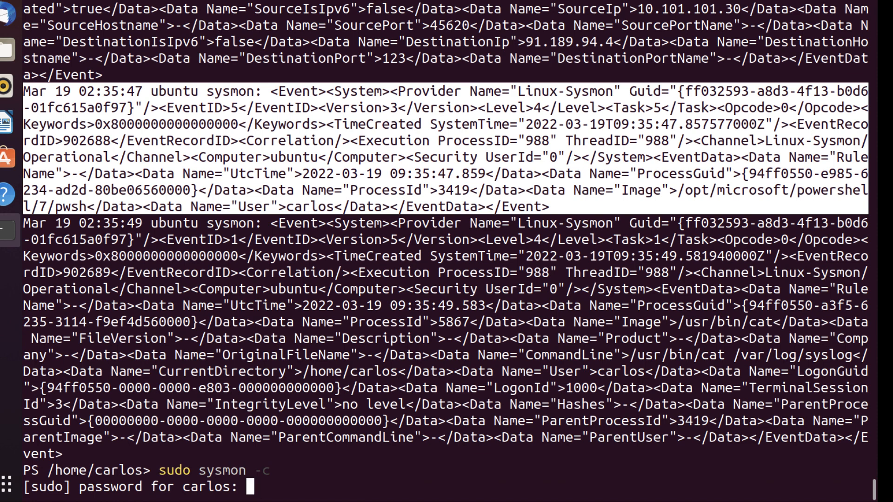
{"action": "key", "text": "Enter"}
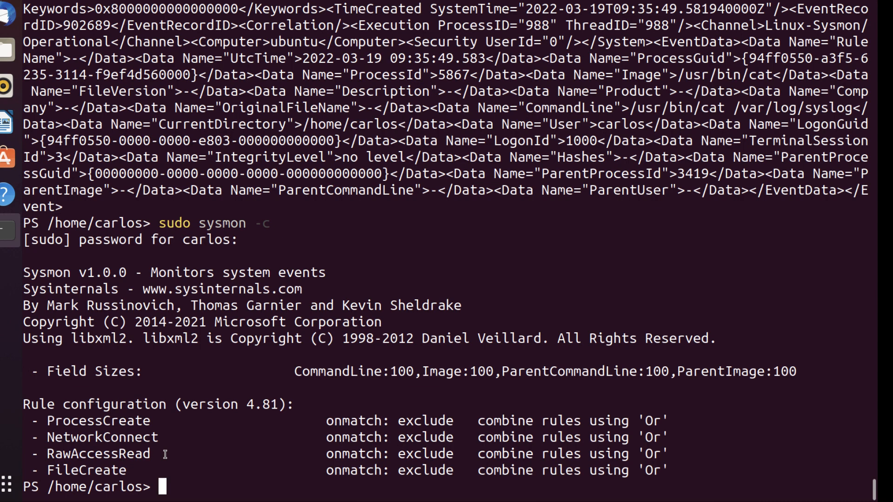
{"action": "type", "text": "ge"}
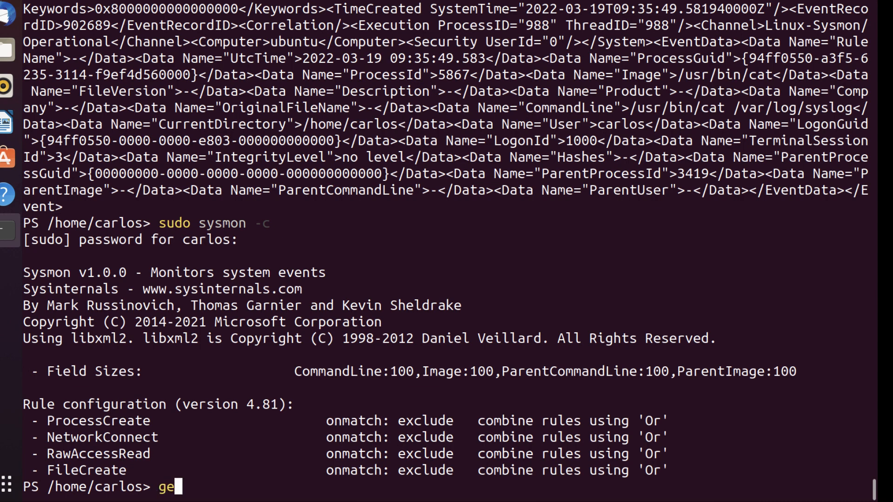
{"action": "type", "text": "t-sysm"}
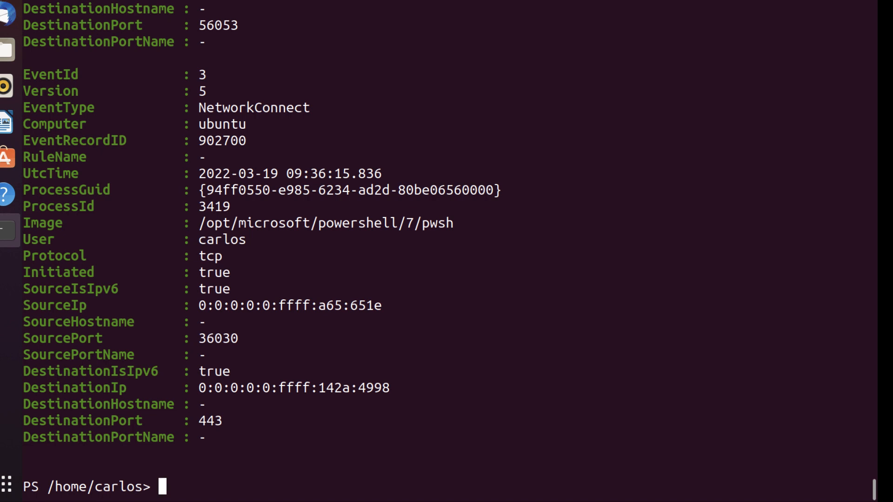
Run Get-SysmonLinuxNetworkConnect | select image,destinationport,protocol -Unique
{"action": "type", "text": "Get-SysmonLinuxNetworkConnect"}
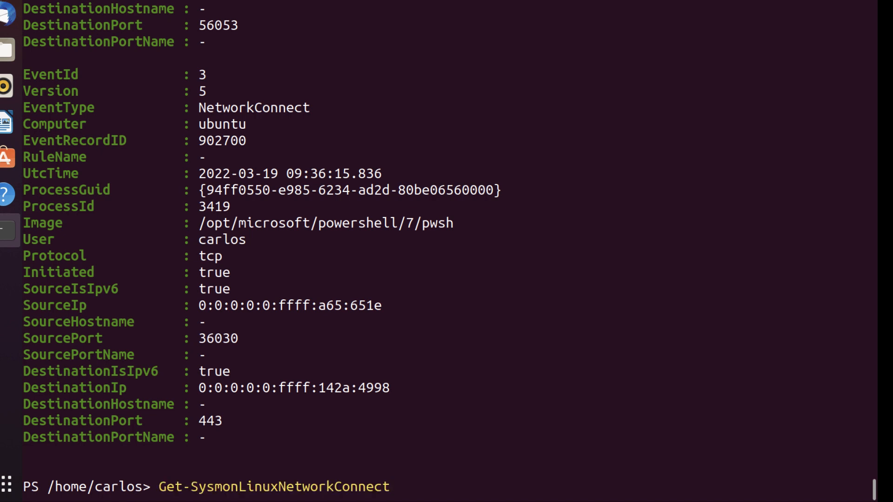
{"action": "type", "text": "|"}
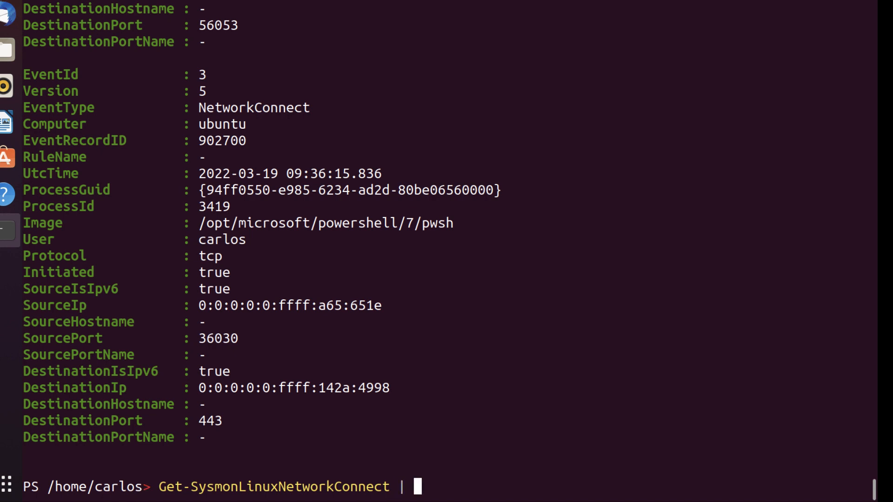
{"action": "type", "text": "select"}
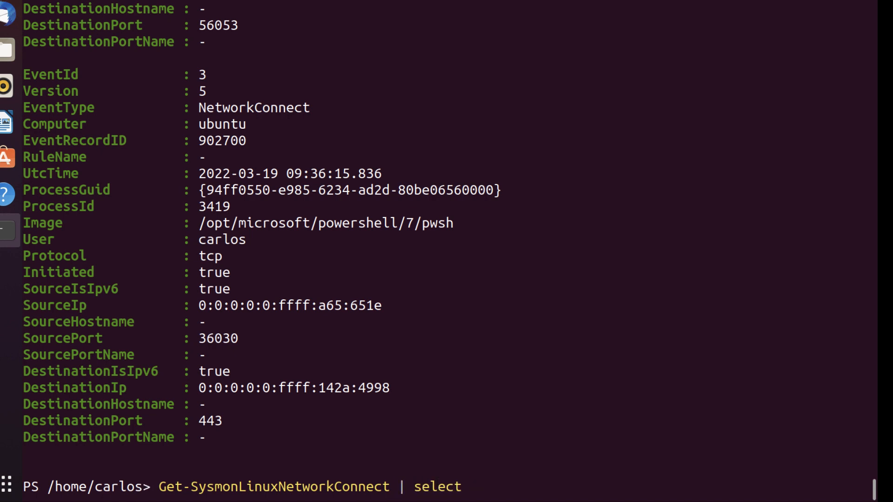
{"action": "type", "text": "image"}
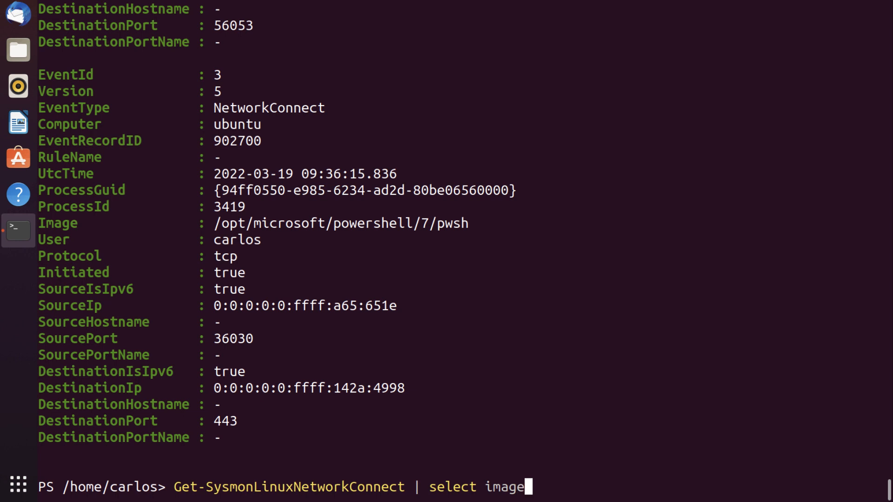
{"action": "type", "text": ","}
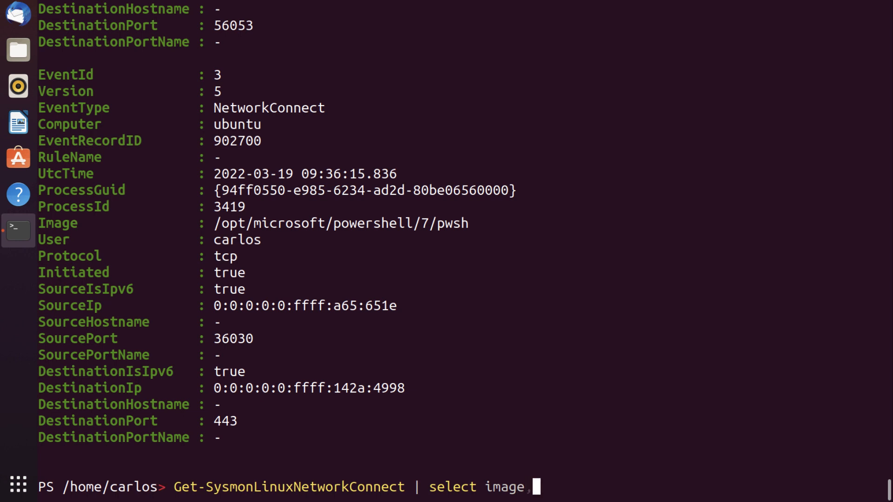
{"action": "type", "text": "destinatio"}
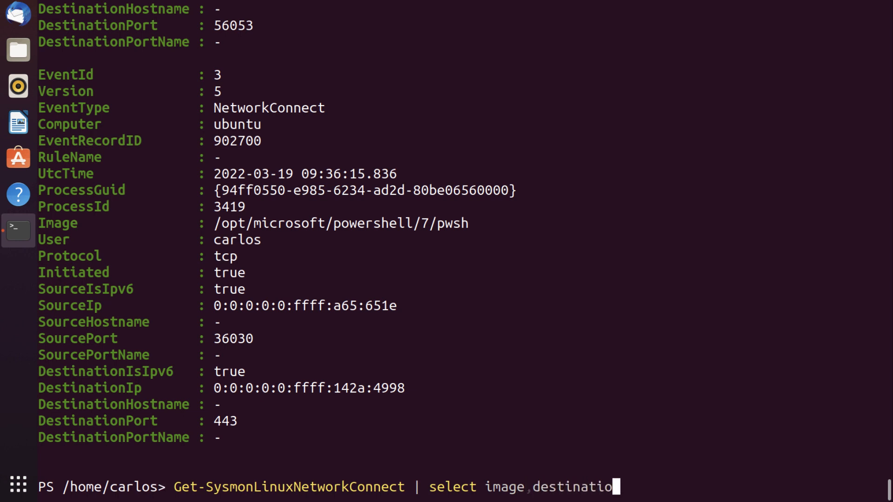
{"action": "type", "text": "port,"}
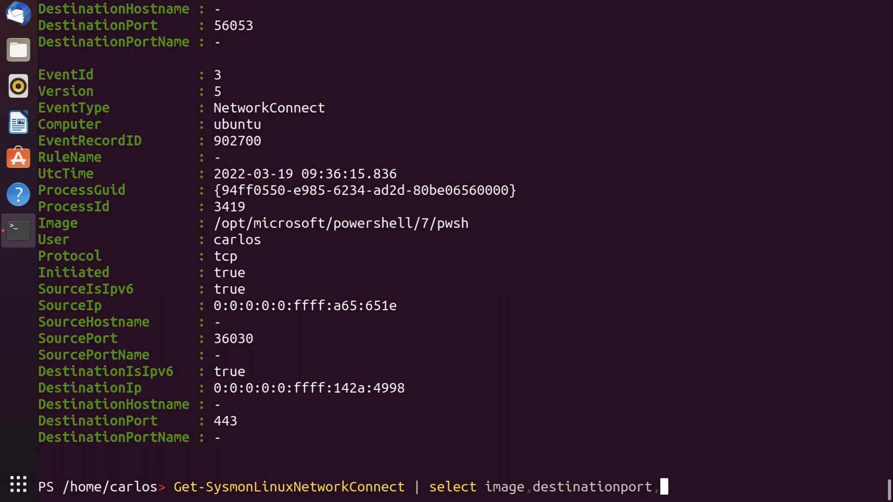
{"action": "type", "text": "p"}
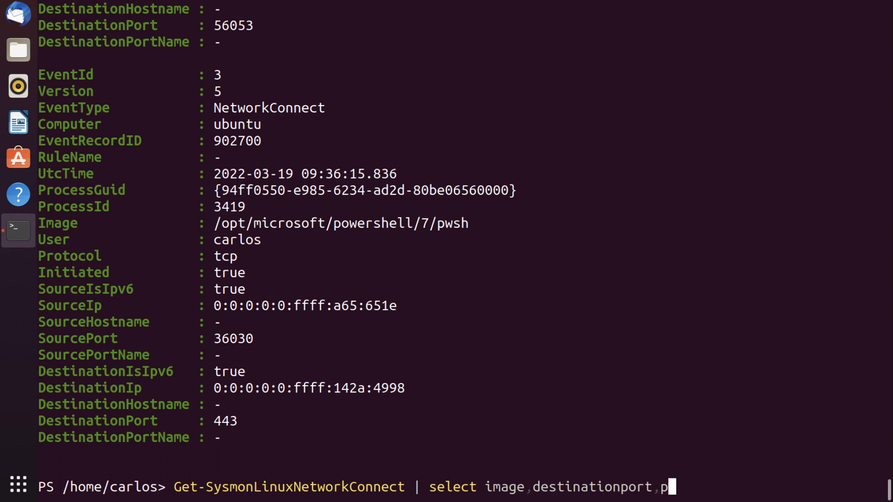
{"action": "type", "text": "rotocol"}
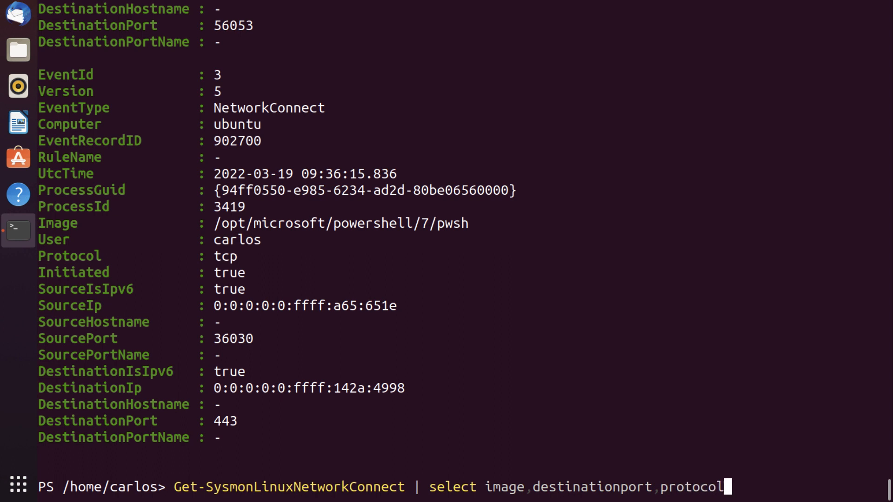
{"action": "type", "text": "-"}
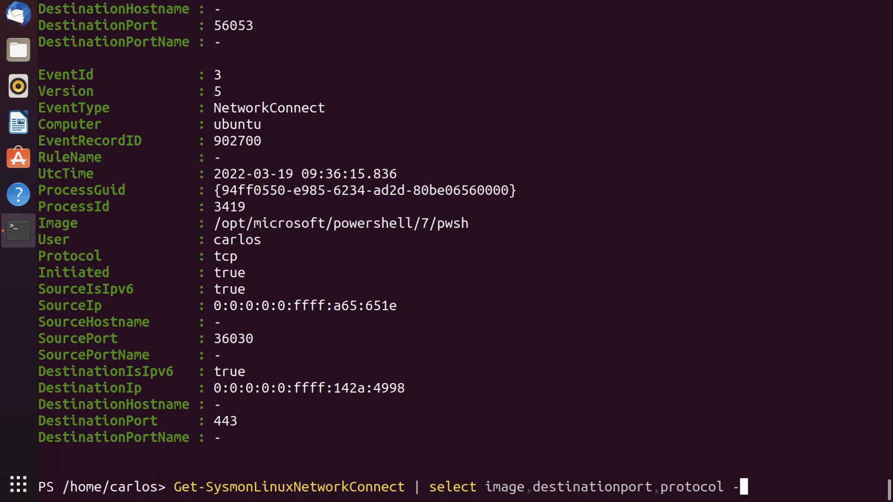
{"action": "type", "text": "Unique"}
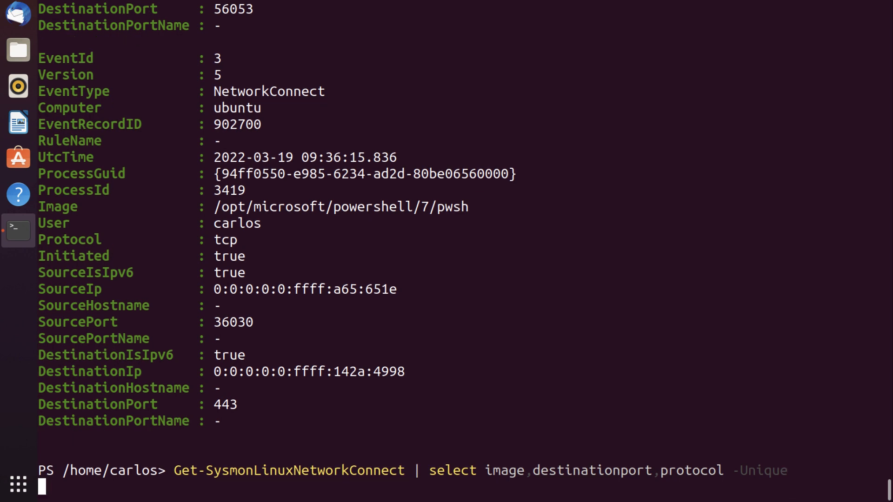
{"action": "key", "text": "Return"}
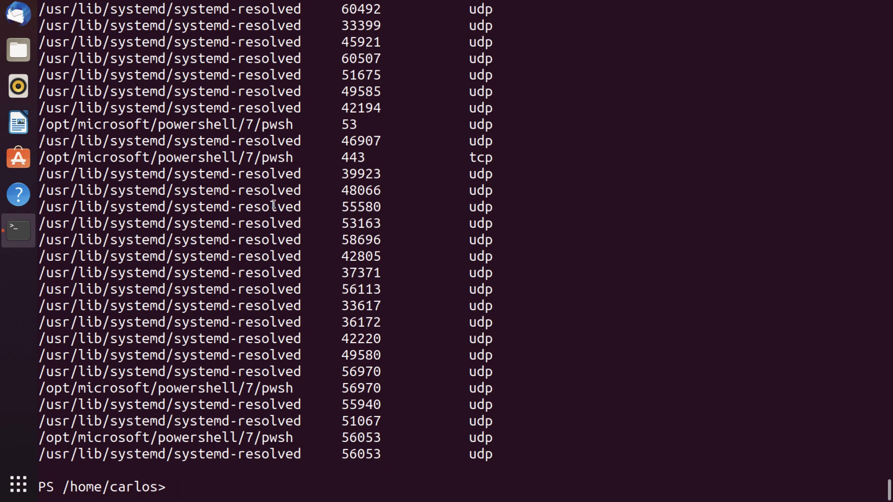
Review the unique rows and highlight the systemd-resolved image path in the output
{"action": "scroll", "scroll_direction": "down", "scroll_amount": 3}
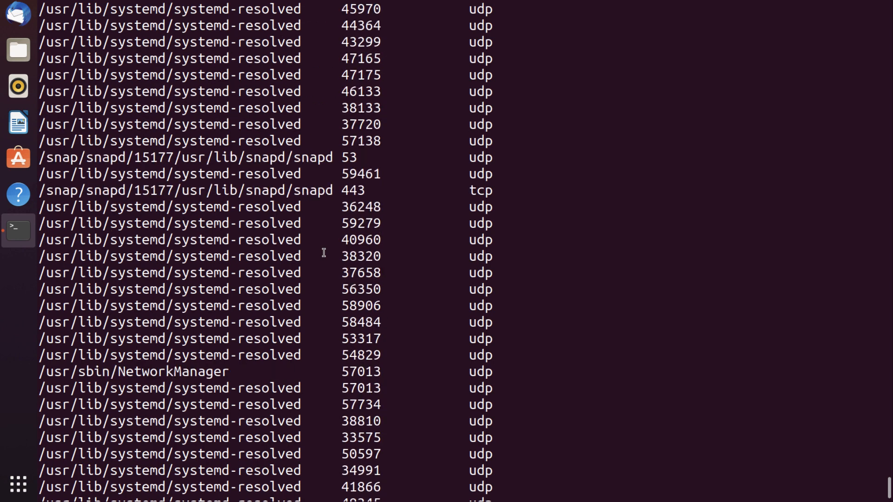
{"action": "mouse_move", "coordinate": [321, 201]}
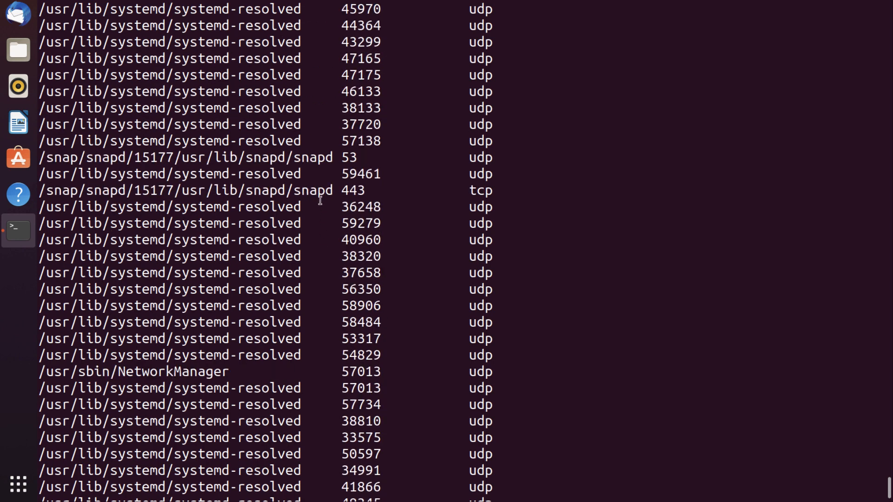
{"action": "scroll", "scroll_direction": "down", "scroll_amount": 3}
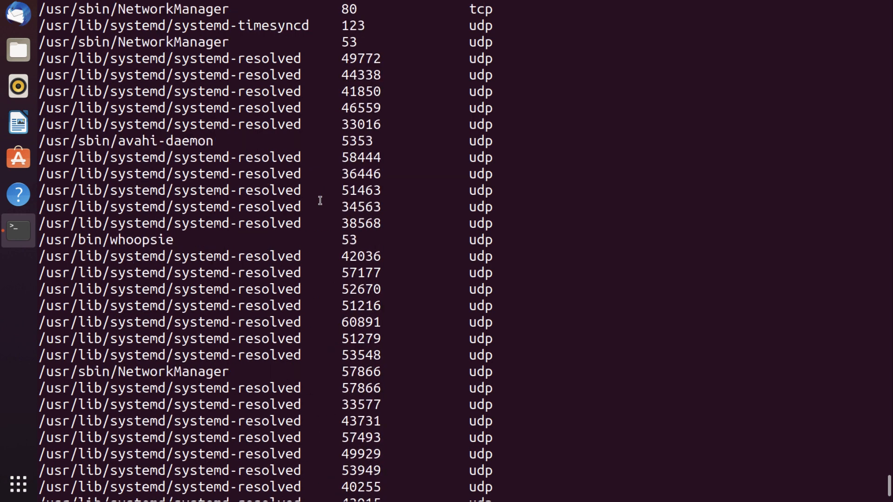
{"action": "scroll", "scroll_direction": "down", "scroll_amount": 3}
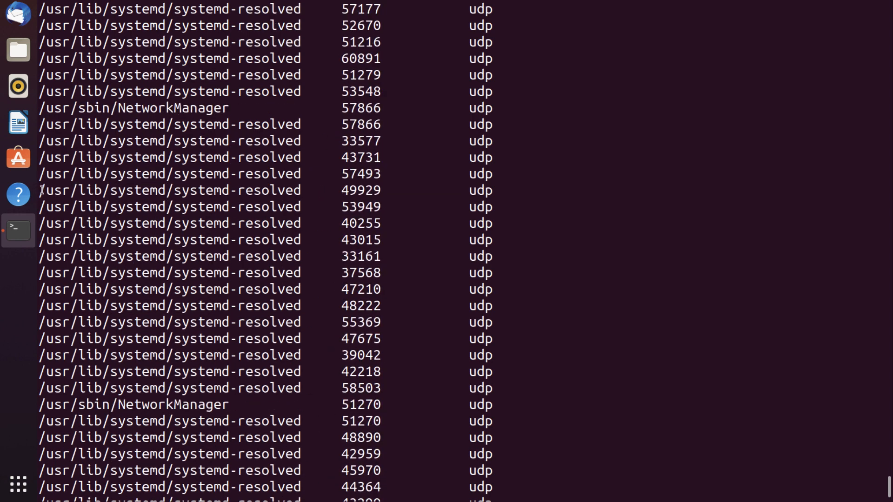
{"action": "double_click", "coordinate": [165, 189]}
{"action": "type", "text": "Get-SysmonLinux"}
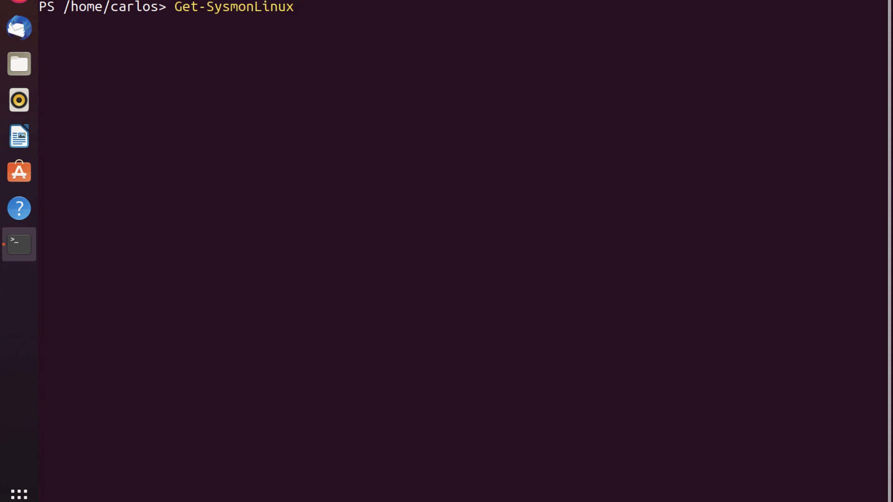
Run Get-SysmonLinuxNetworkConnect -Image /usr/lib/systemd/systemd-resolved | select destinationip -unique
{"action": "type", "text": "NetworkConnect"}
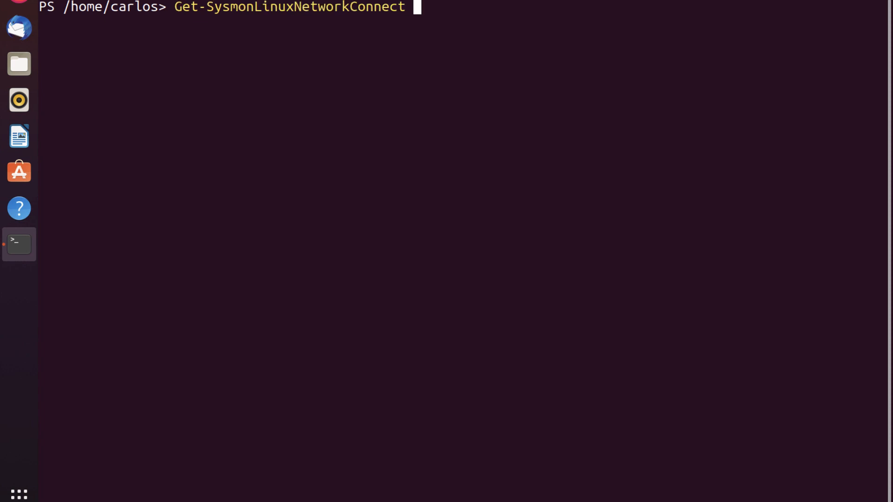
{"action": "type", "text": "-ia"}
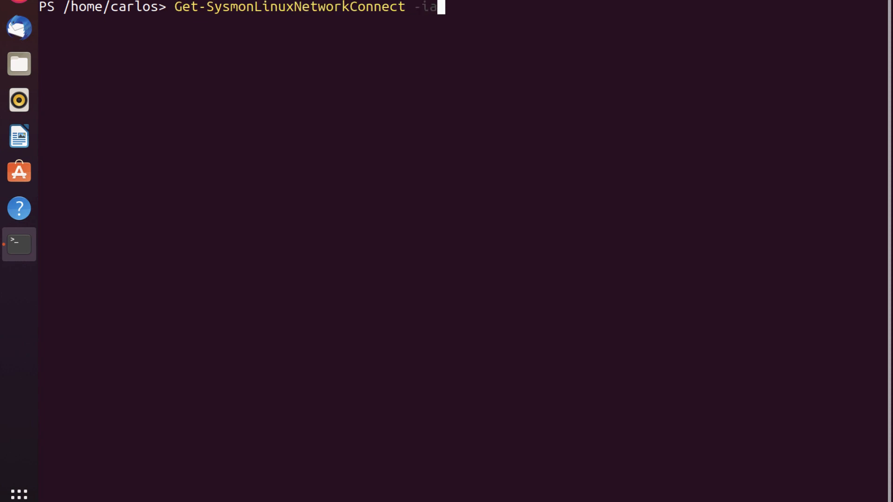
{"action": "key", "text": "BackSpace"}
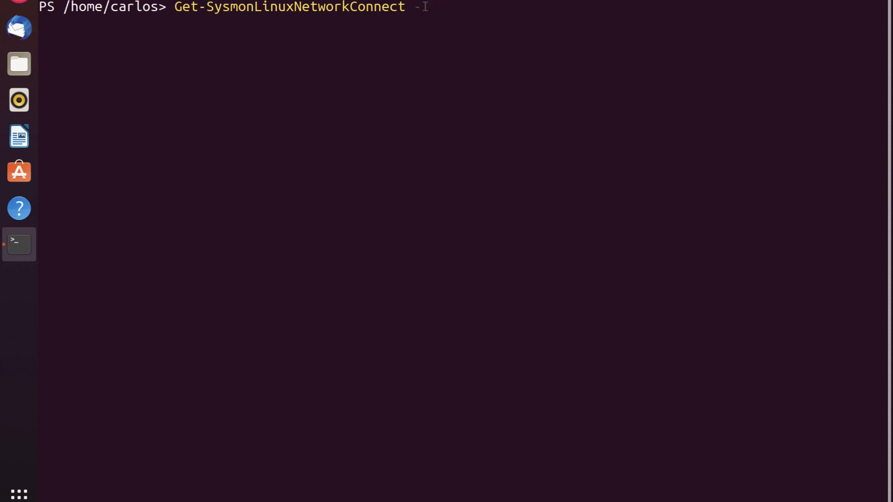
{"action": "type", "text": "mage"}
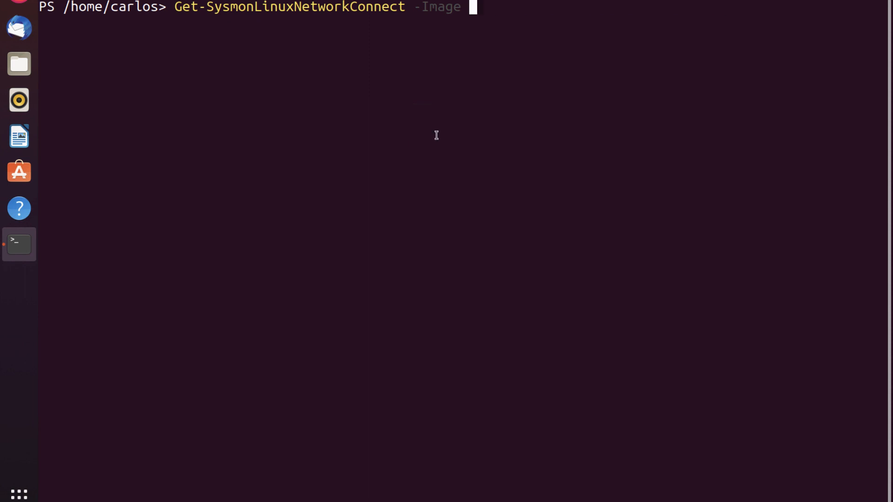
{"action": "type", "text": "usr/lib/systemd/systemd-resolved"}
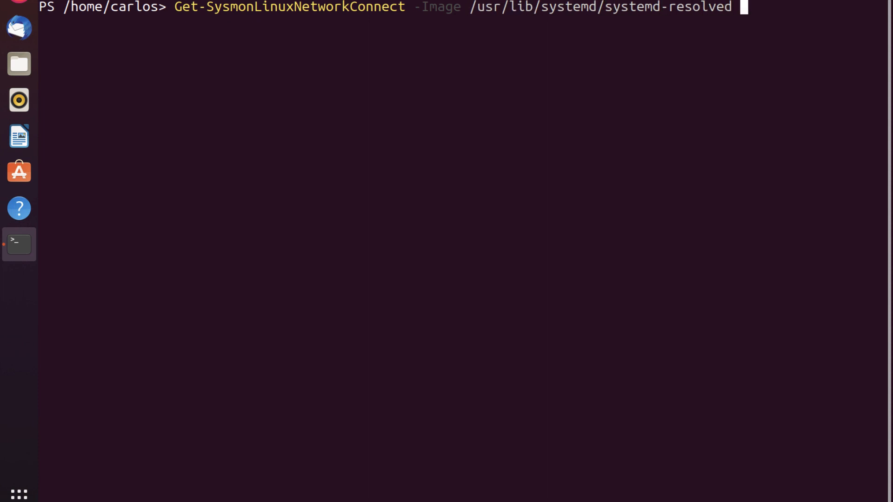
{"action": "type", "text": "-"}
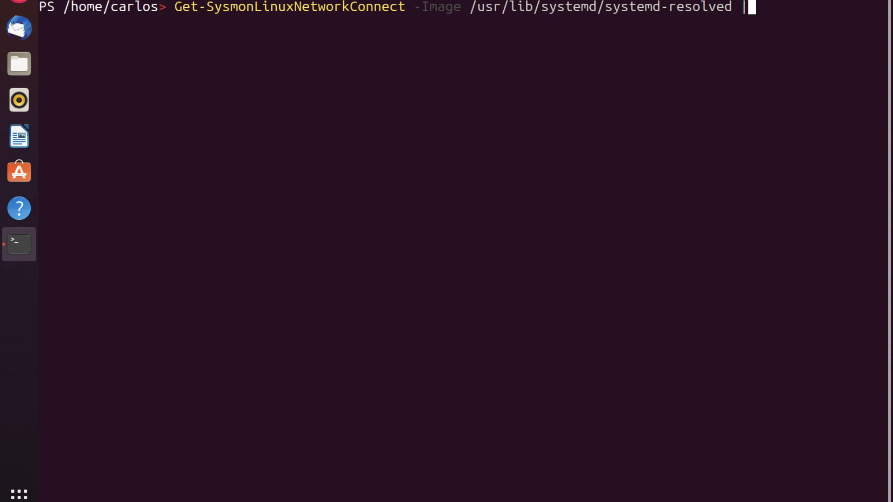
{"action": "type", "text": "select"}
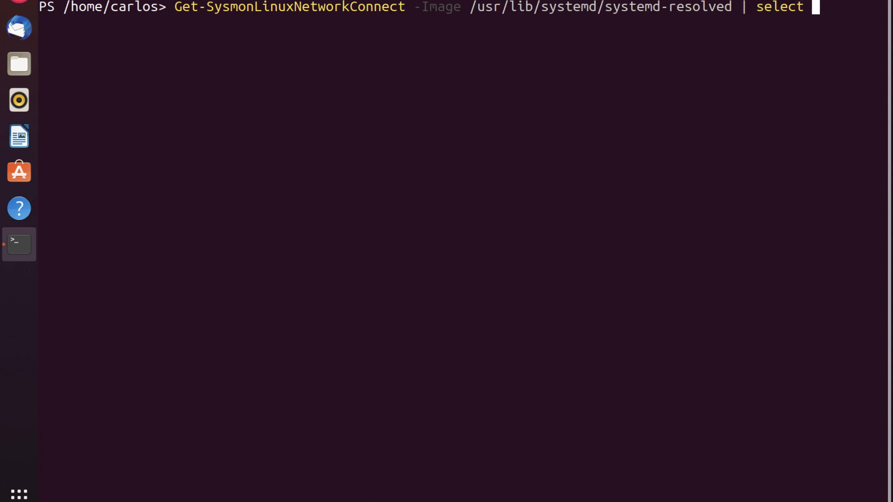
{"action": "type", "text": "destination"}
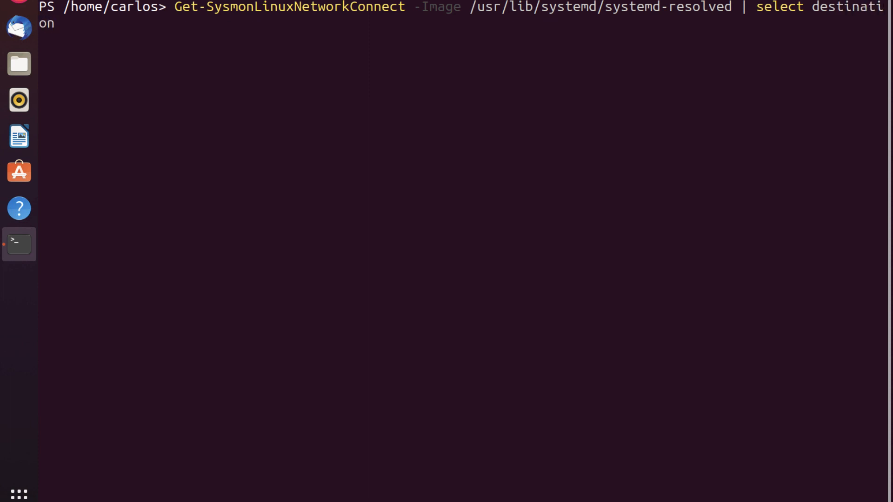
{"action": "type", "text": "ip -uni"}
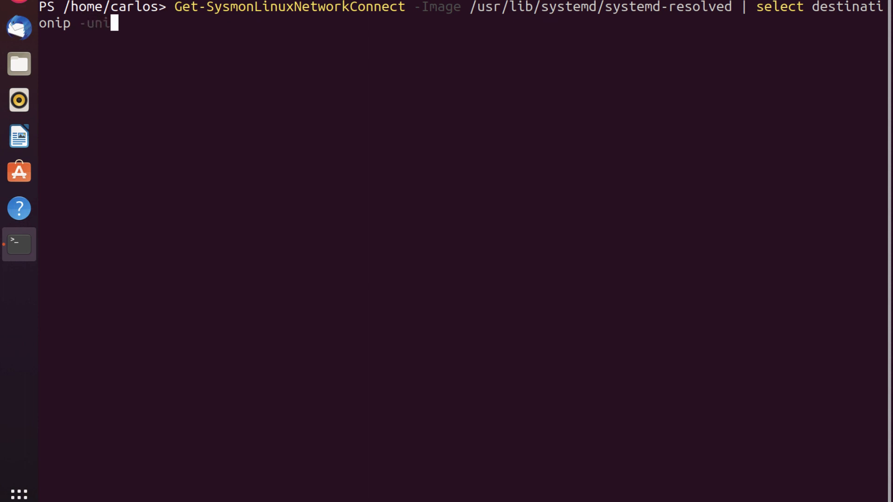
{"action": "type", "text": "ue"}
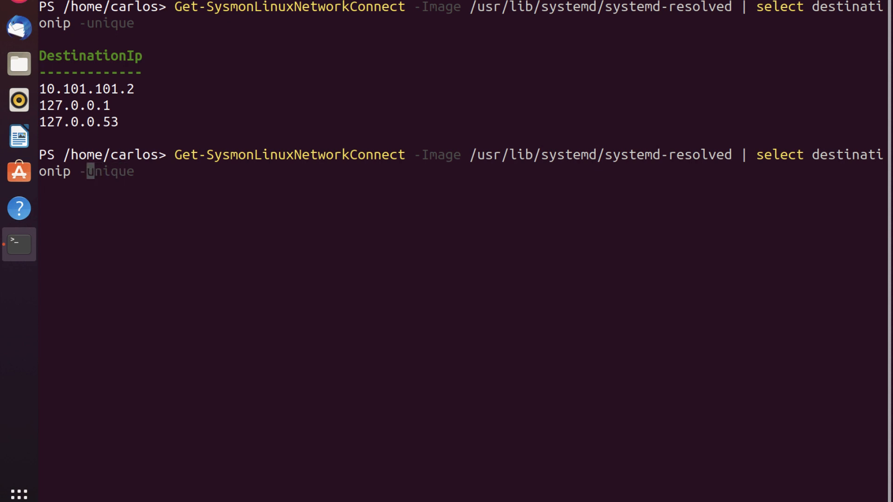
Extend the select to destinationip,image and pipe it to get-member to show the object's properties
{"action": "type", "text": ","}
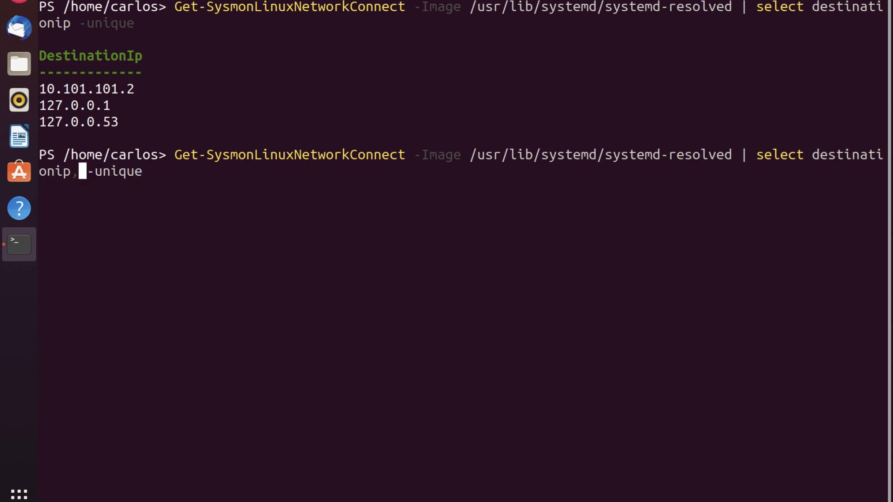
{"action": "type", "text": "im"}
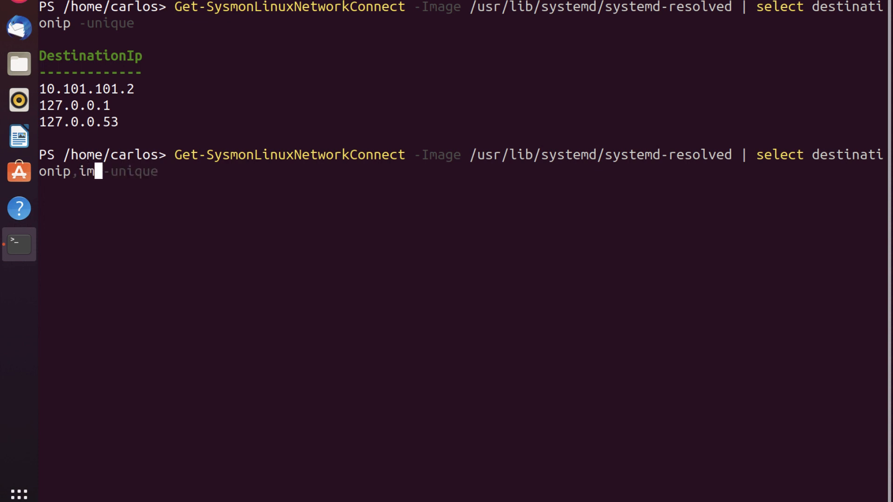
{"action": "type", "text": "age"}
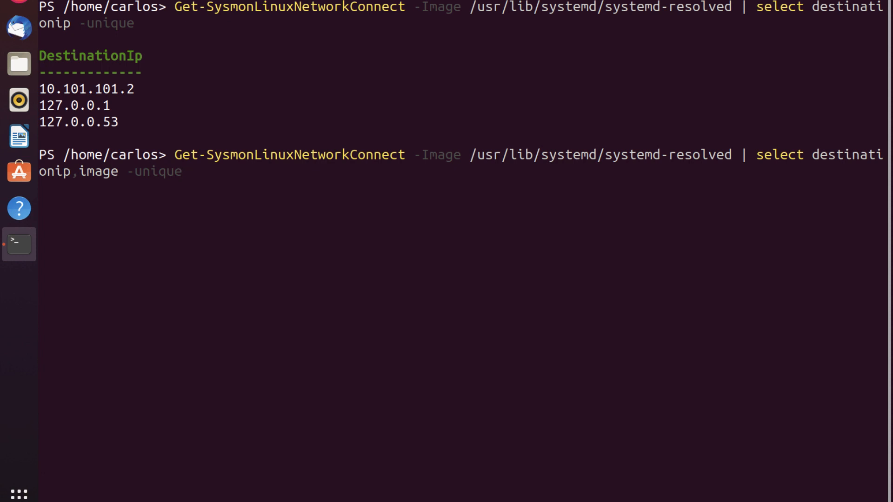
{"action": "type", "text": "|"}
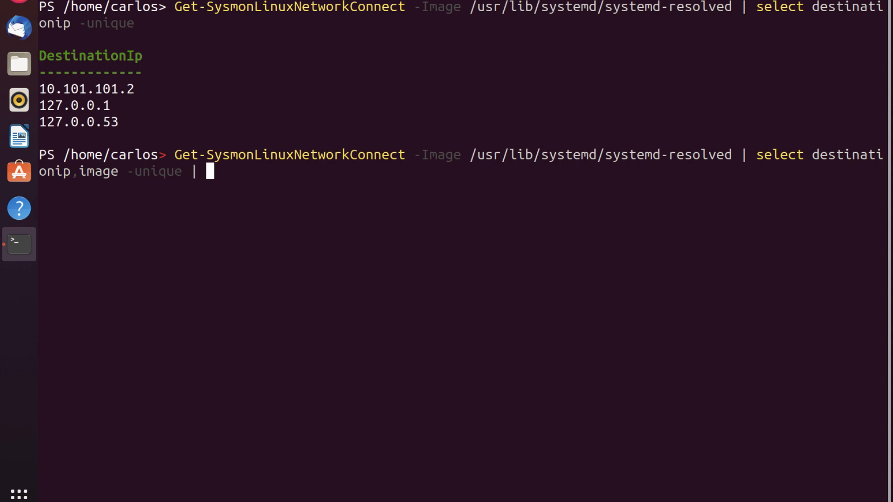
{"action": "type", "text": "ge"}
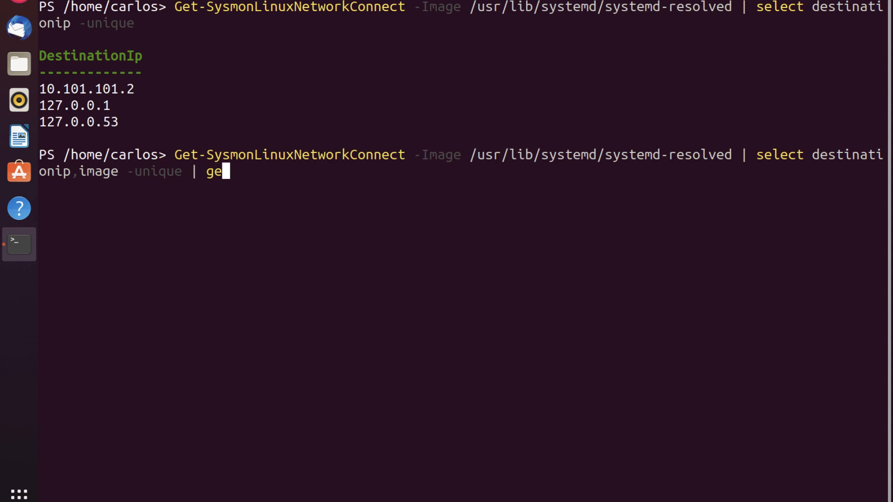
{"action": "type", "text": "t-member"}
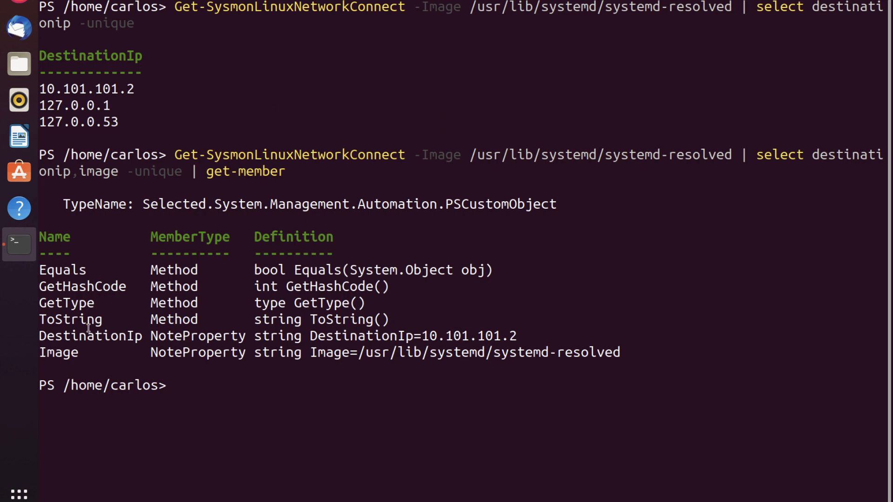
{"action": "mouse_move", "coordinate": [198, 300]}
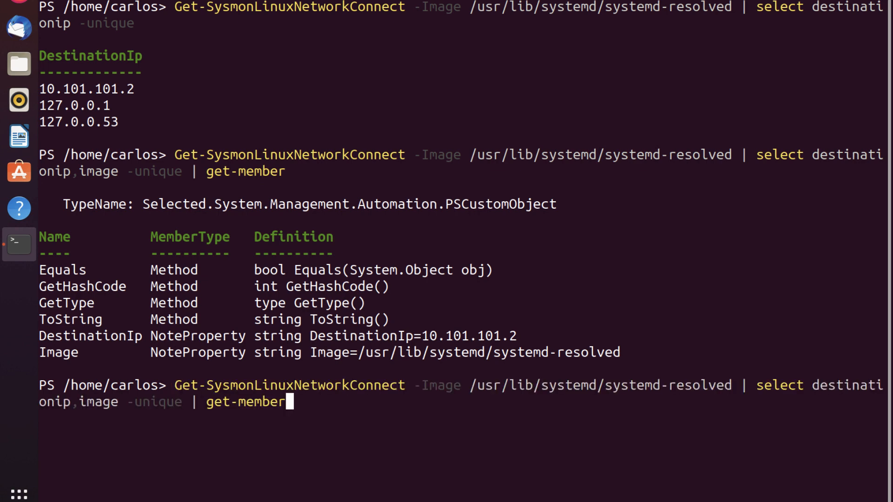
Replace get-member with ConvertTo-SysmonRule to emit Sysmon rule XML for the IP/image pairs
{"action": "key", "text": "BackSpace"}
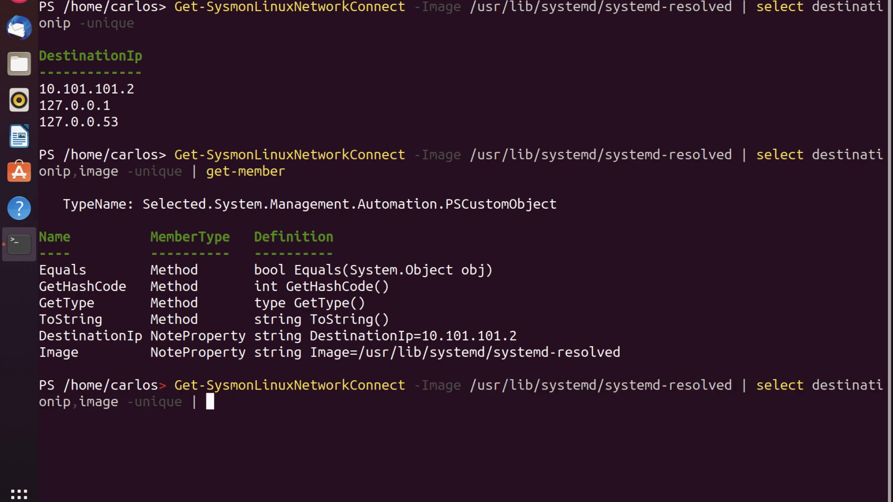
{"action": "type", "text": "conve"}
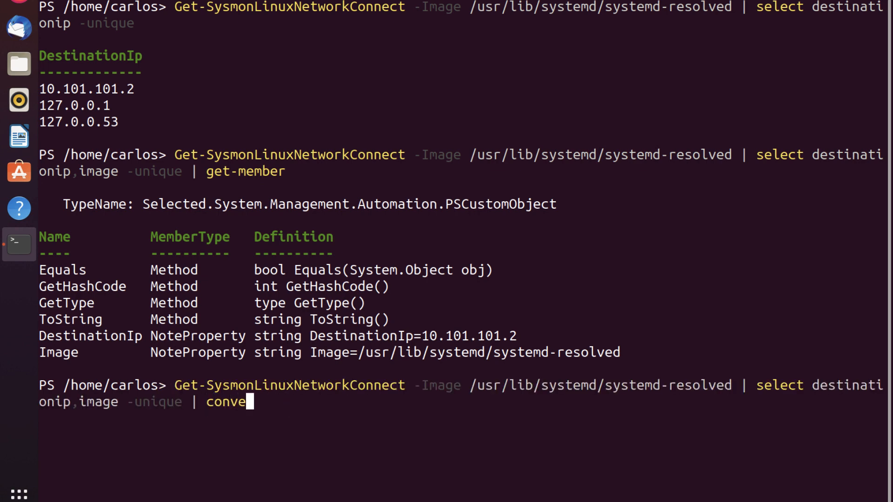
{"action": "type", "text": "t"}
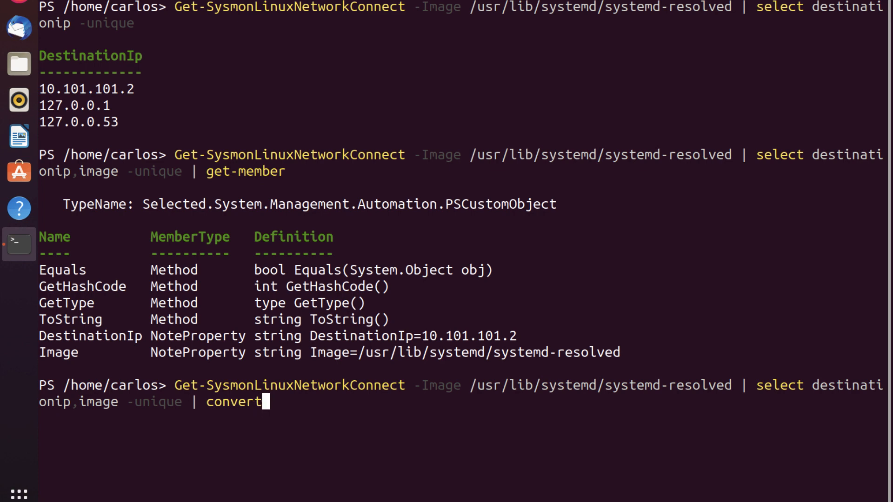
{"action": "key", "text": "Tab"}
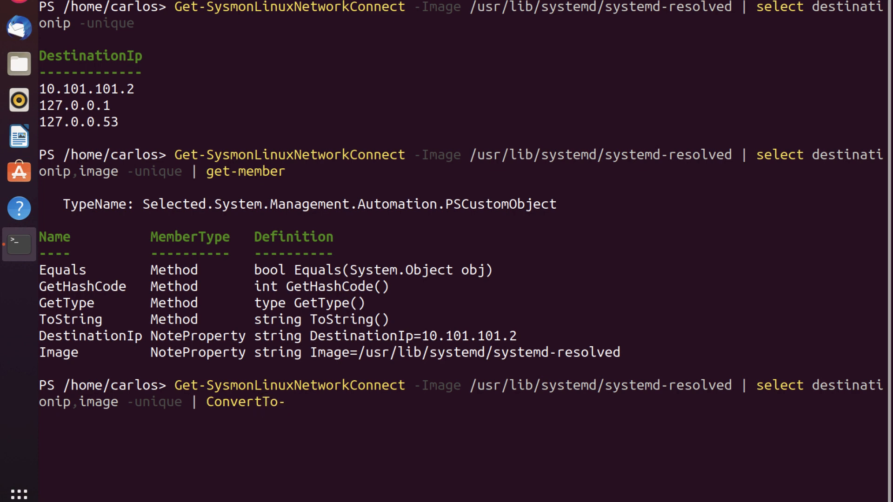
{"action": "type", "text": "SysmonRule"}
{"action": "type", "text": "ls /"}
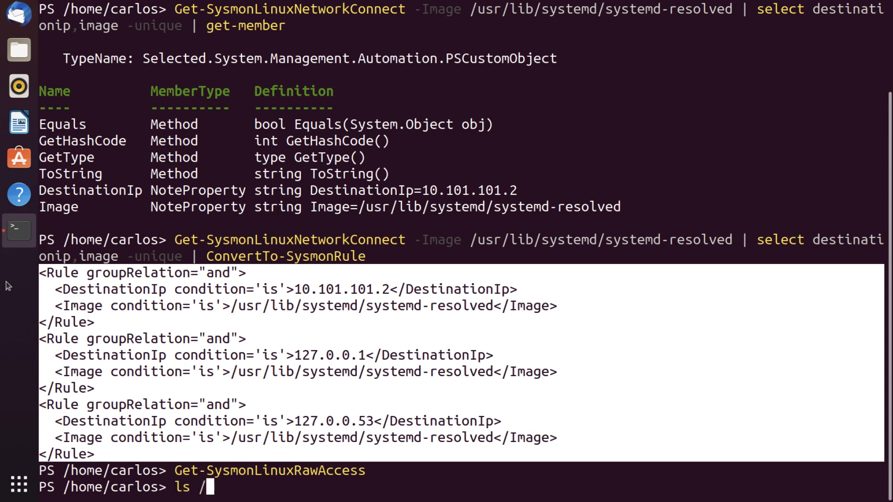
Run ls /var/log/syslog* to list the rotated syslog files
{"action": "type", "text": "var/"}
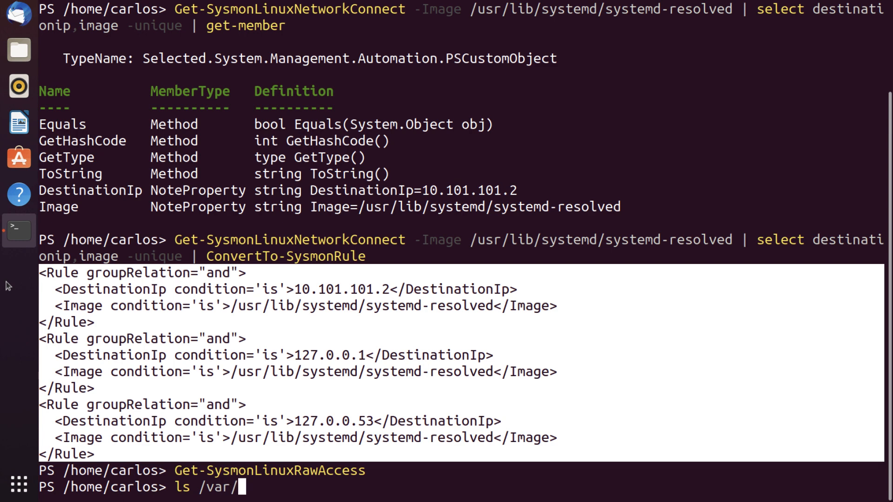
{"action": "type", "text": "log/"}
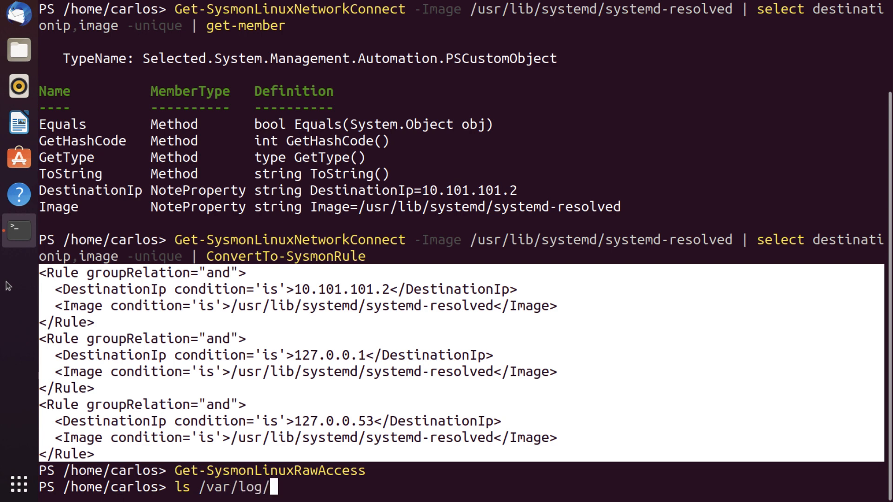
{"action": "type", "text": "syslog"}
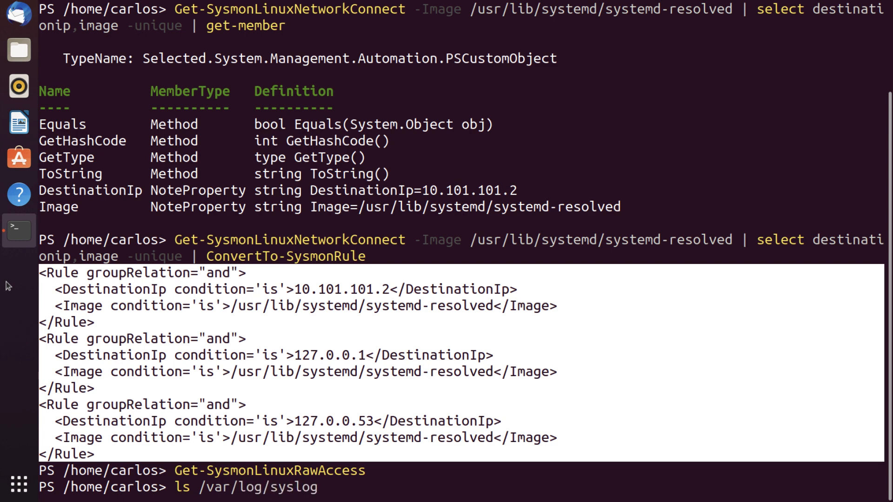
{"action": "type", "text": "*"}
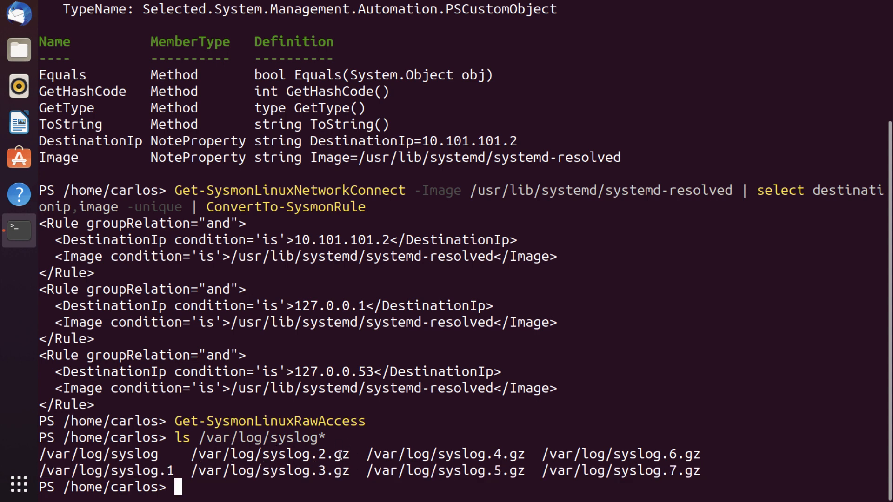
{"action": "type", "text": "ls /var/log/syslog* |"}
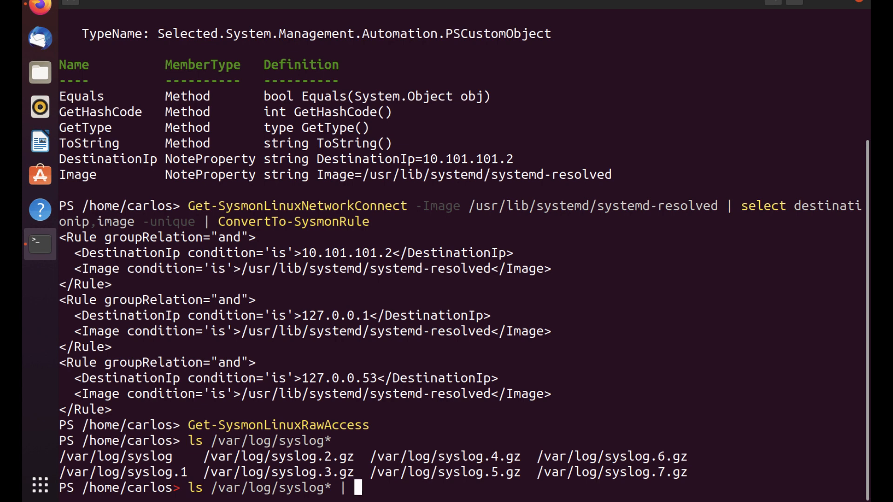
Pipe ls /var/log/syslog* into Get-SysmonLinuxRawAccess to parse raw-access events from all files
{"action": "type", "text": "get"}
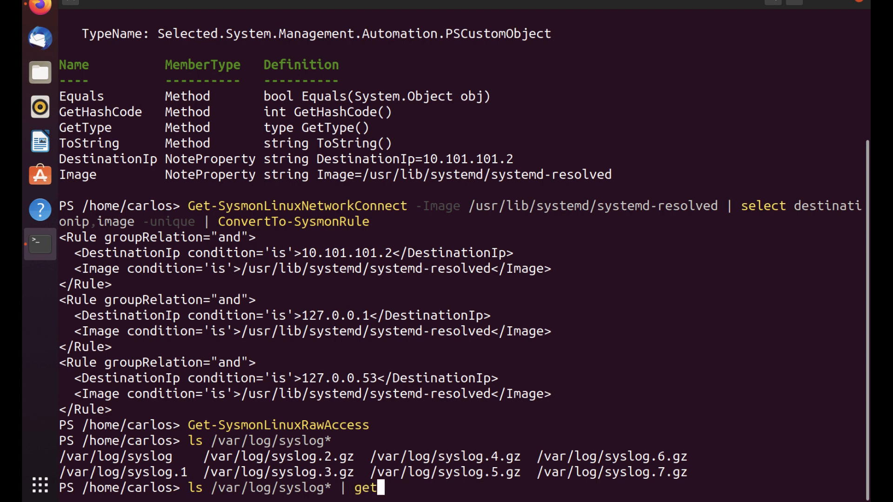
{"action": "type", "text": "sysl"}
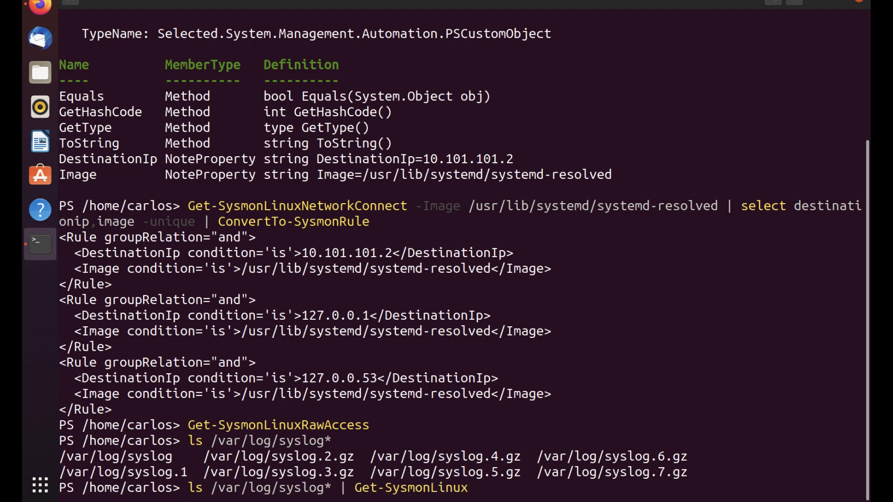
{"action": "type", "text": "RawAccess"}
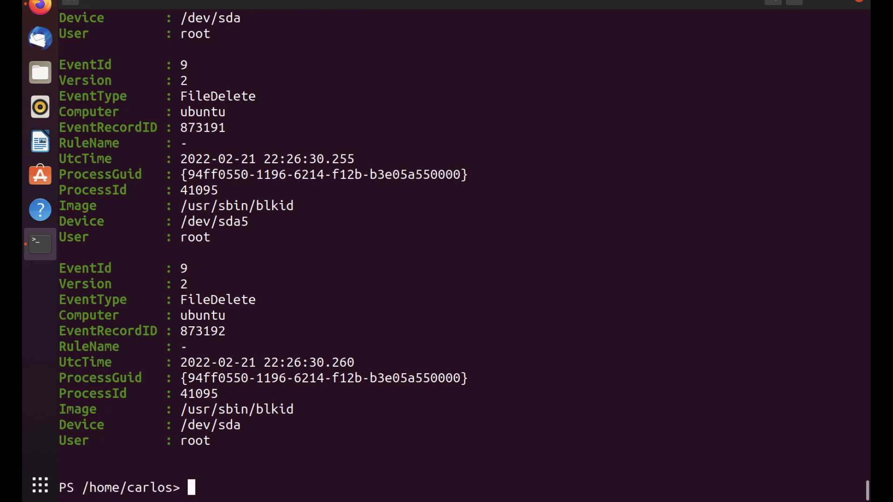
{"action": "type", "text": "ls /var/log/syslog* | Get-SysmonLinuxRawAccess"}
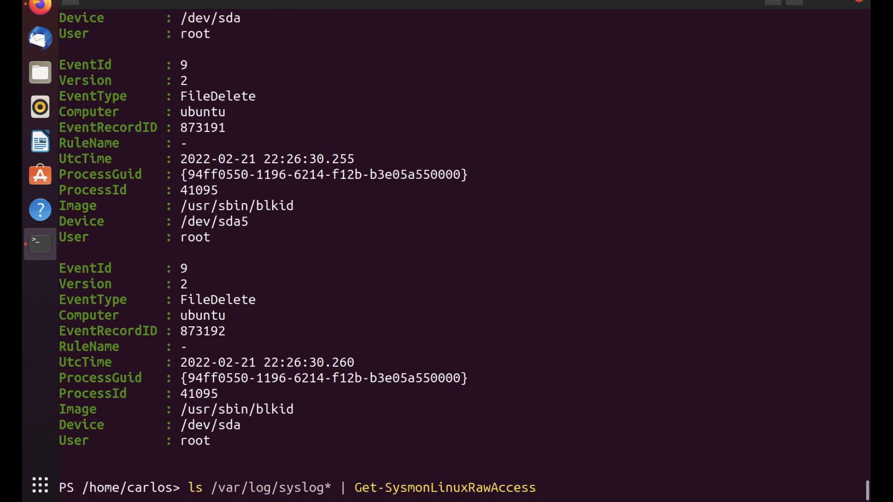
Extend the raw-access pipeline with select image,user,device
{"action": "type", "text": "|"}
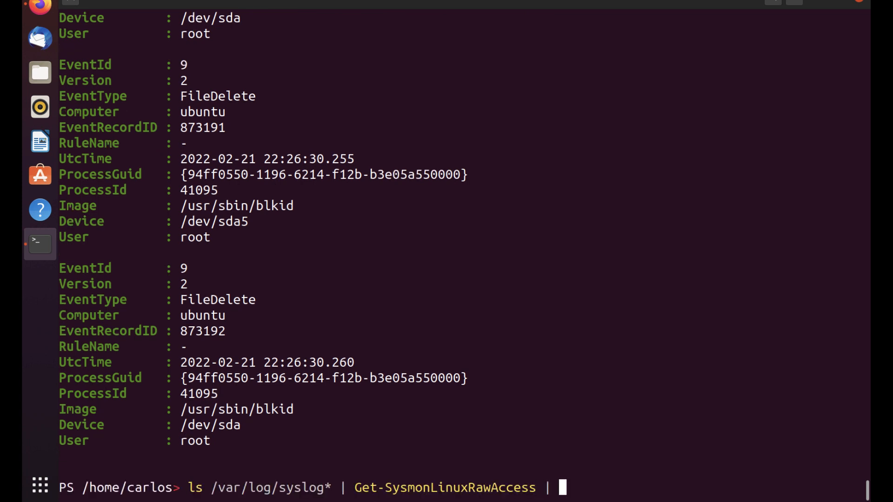
{"action": "type", "text": "sel;e"}
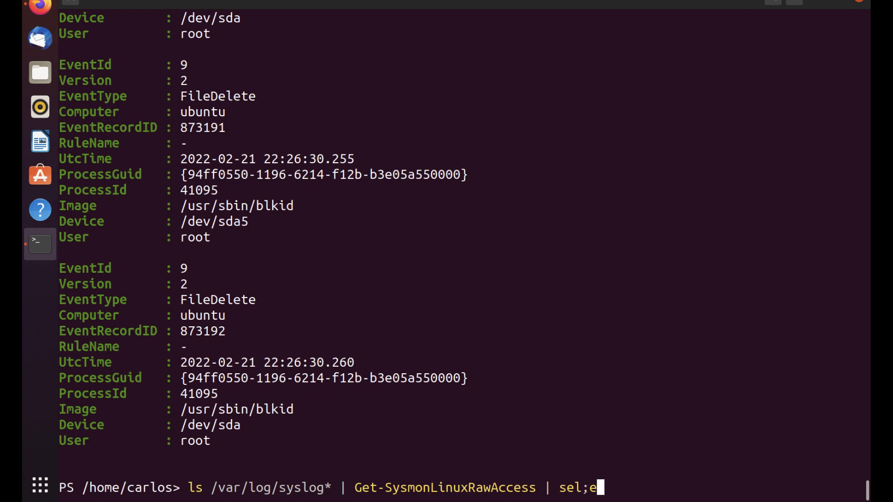
{"action": "key", "text": "BackSpace"}
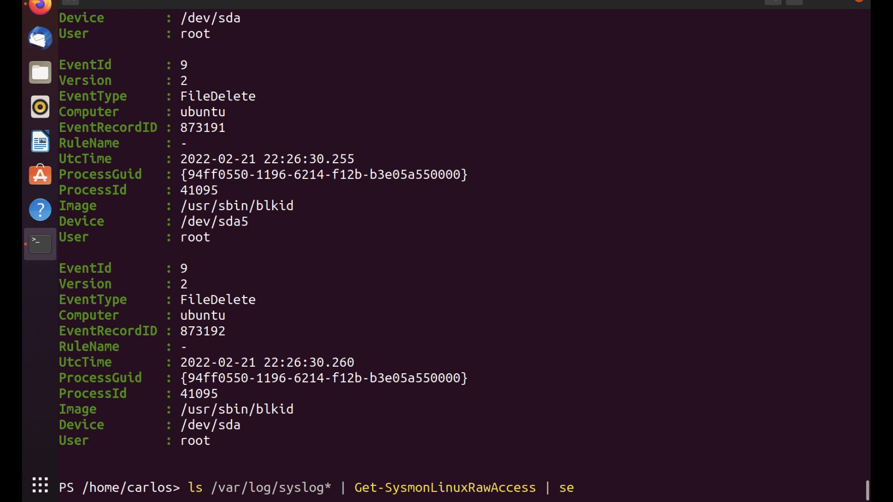
{"action": "type", "text": "lect"}
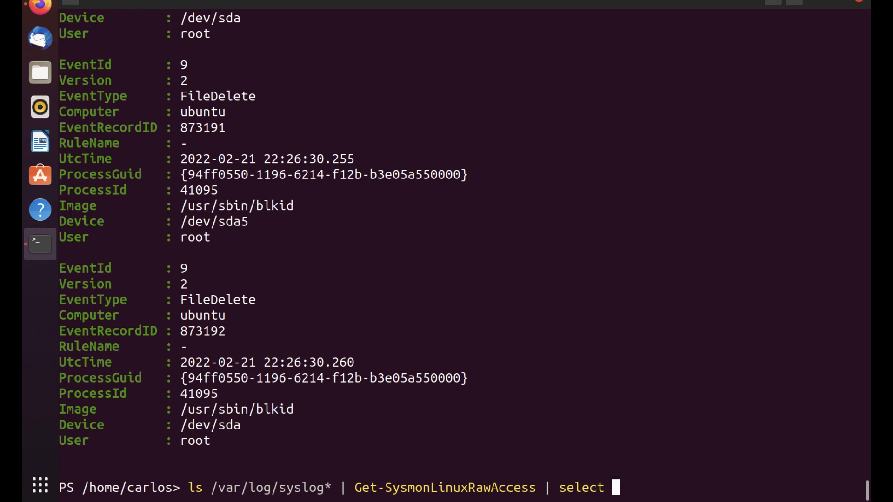
{"action": "type", "text": "image,use"}
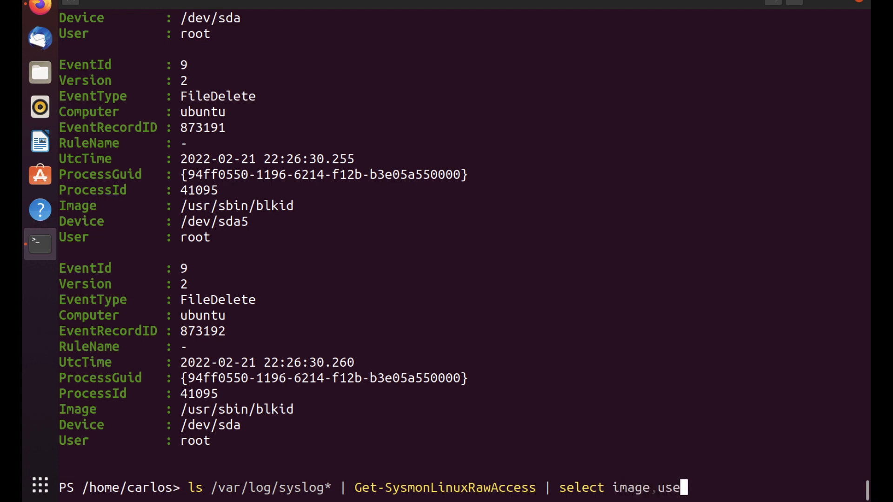
{"action": "type", "text": "r"}
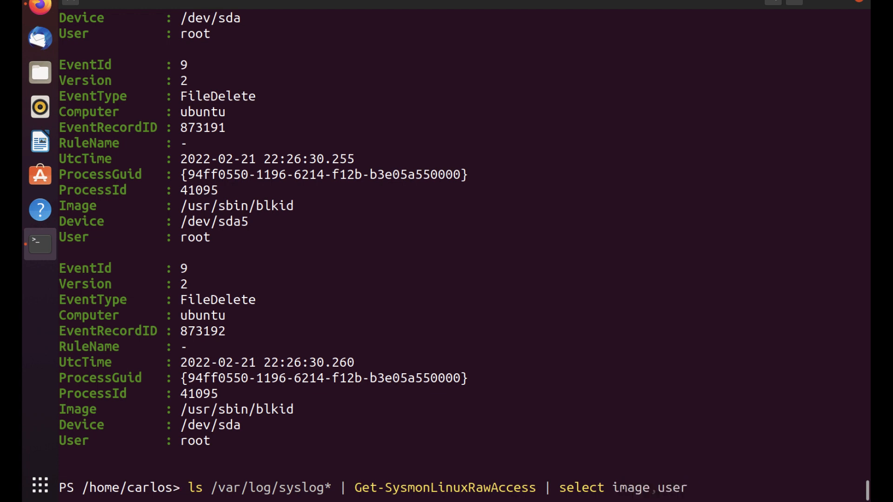
{"action": "type", "text": ",dev"}
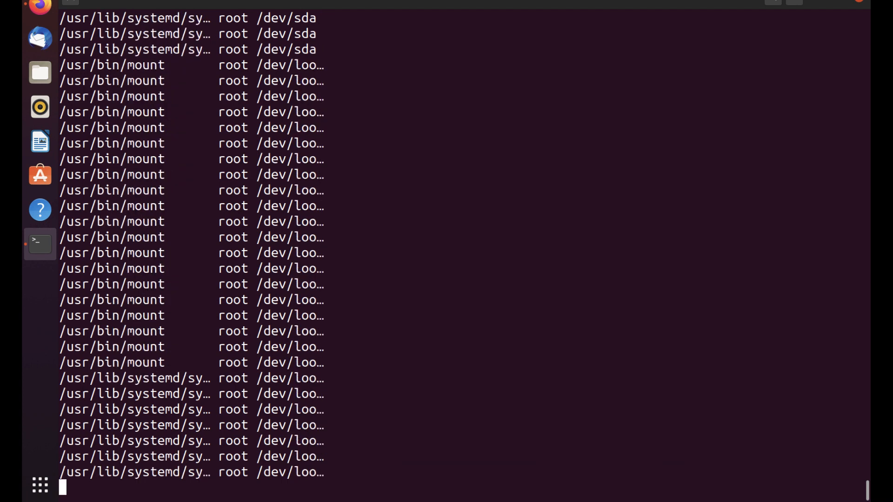
{"action": "scroll", "scroll_direction": "down", "scroll_amount": 3}
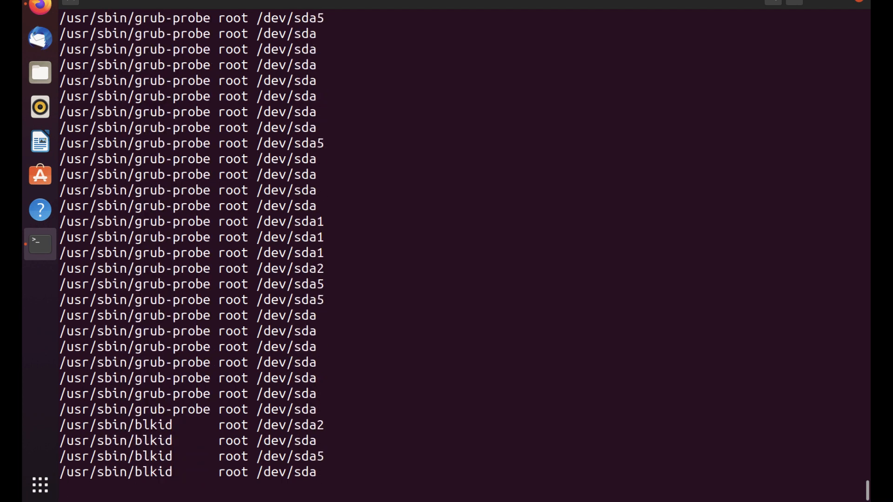
Rerun it with -Unique | Format-List to show unique Image, User and Device combinations as a list
{"action": "type", "text": "ls /var/log/syslog* | Get-SysmonLinuxRawAccess | select image,user,device"}
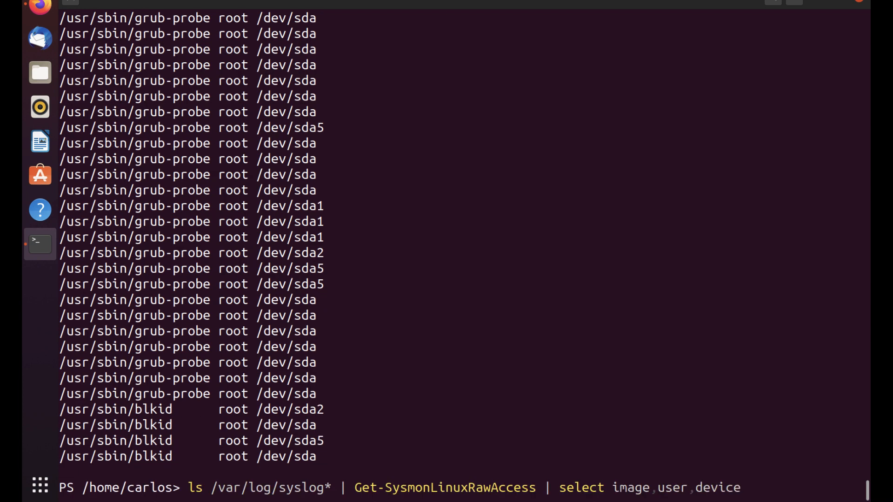
{"action": "type", "text": "-Unique"}
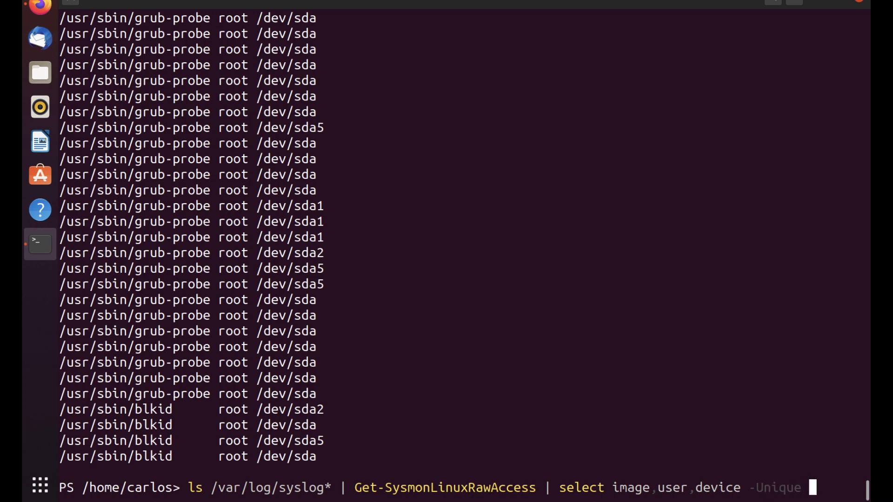
{"action": "type", "text": "|"}
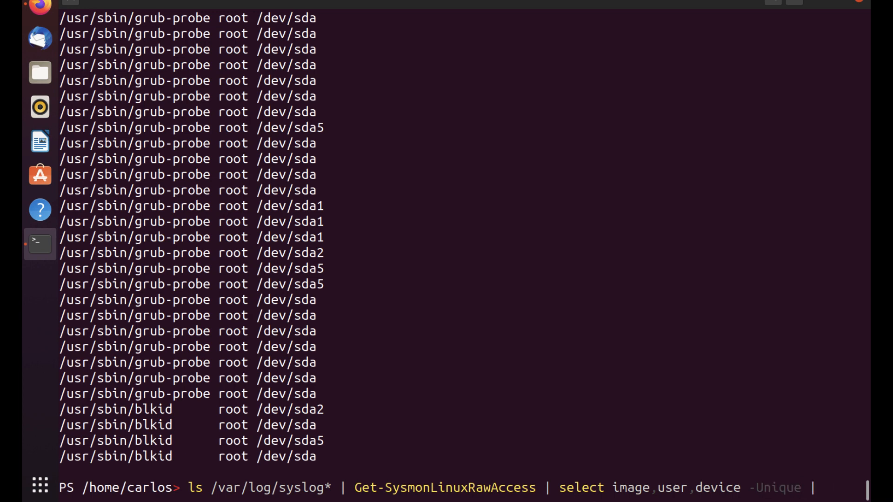
{"action": "type", "text": "for"}
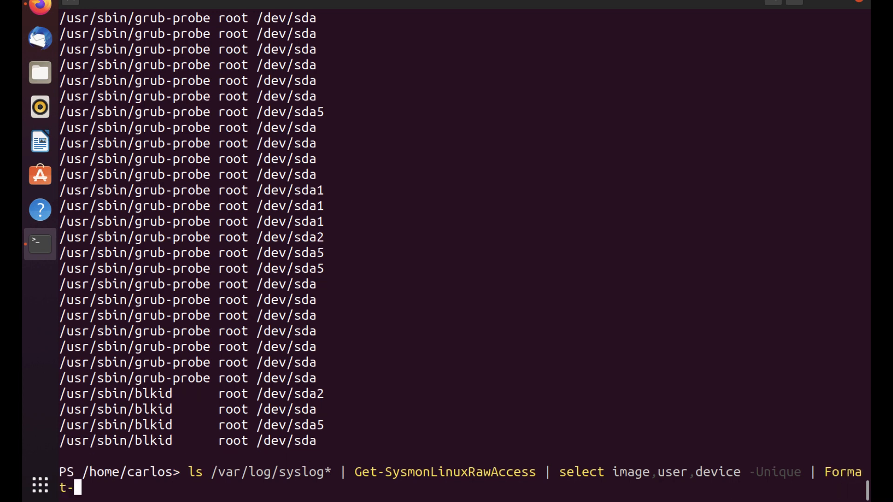
{"action": "type", "text": "List"}
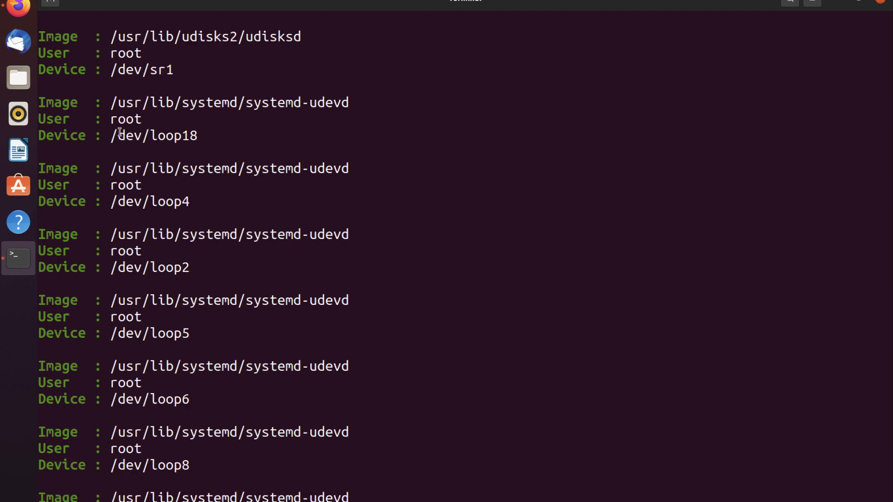
{"action": "mouse_move", "coordinate": [142, 136]}
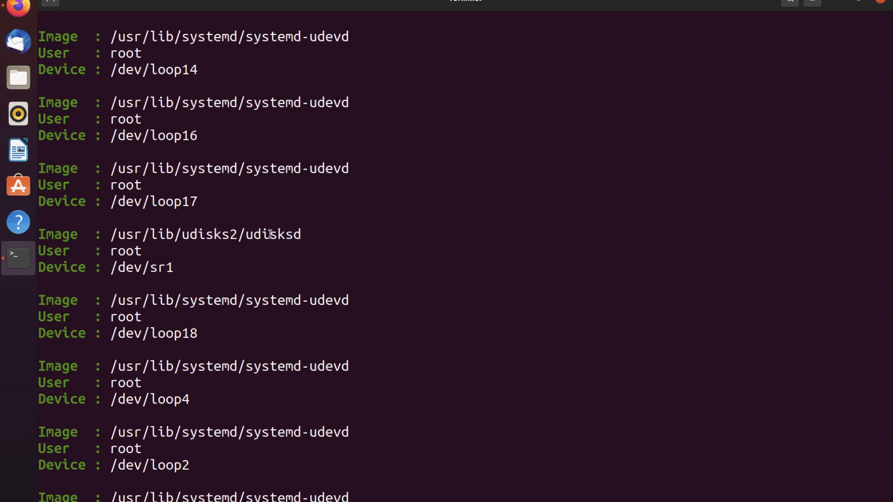
{"action": "mouse_move", "coordinate": [274, 222]}
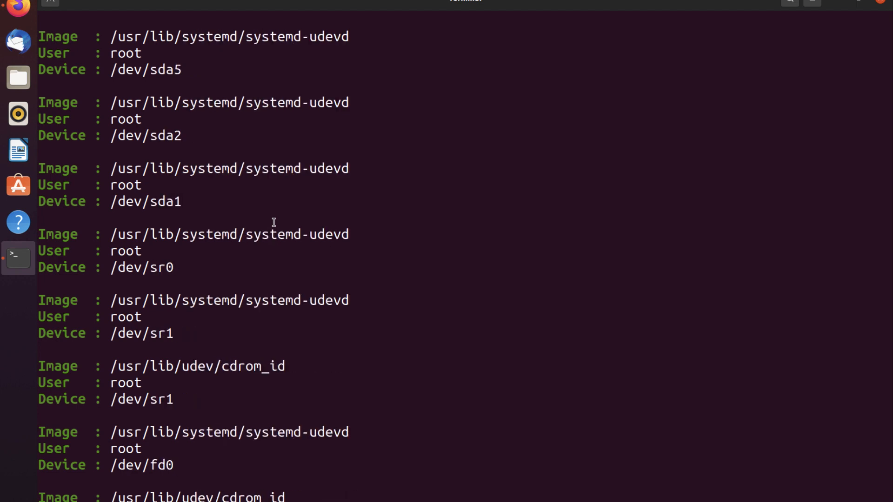
{"action": "scroll", "scroll_direction": "down", "scroll_amount": 3}
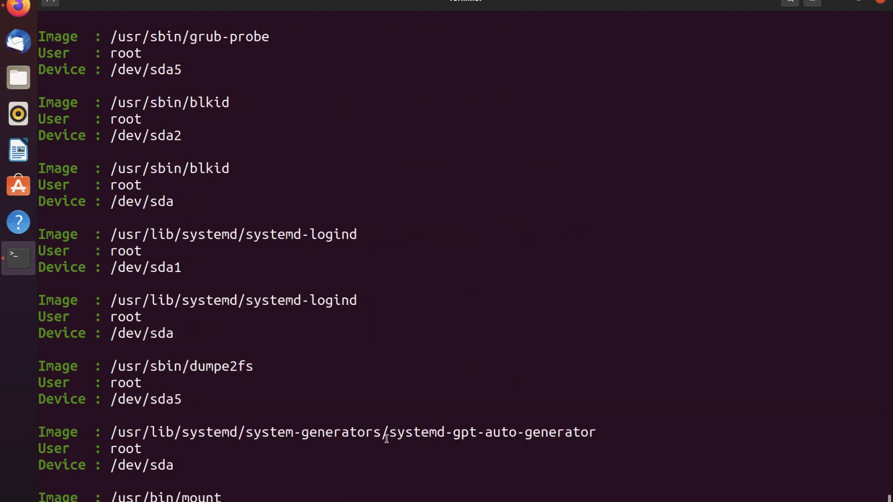
{"action": "mouse_move", "coordinate": [317, 396]}
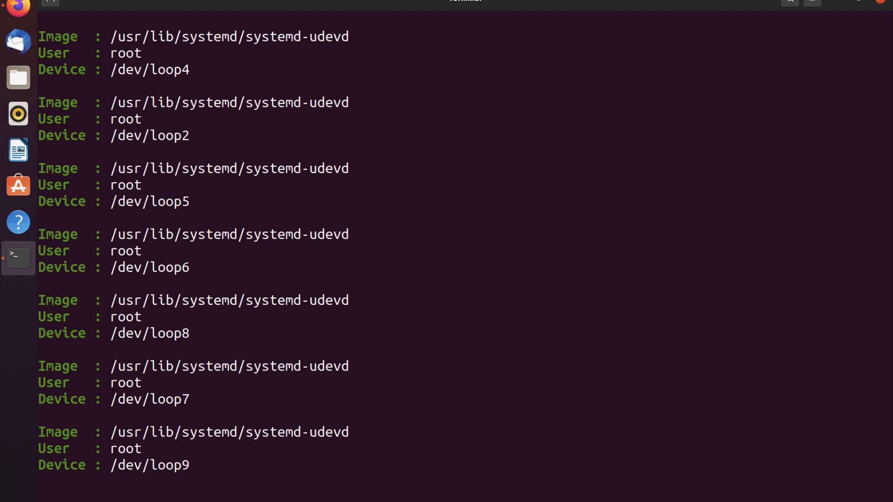
Display help for Get-SysmonLinuxProcess and review its SyslogFile, Image, CommandLine, User and ParentImage parameters
{"action": "type", "text": "help Get-SysmonLinuxProcess"}
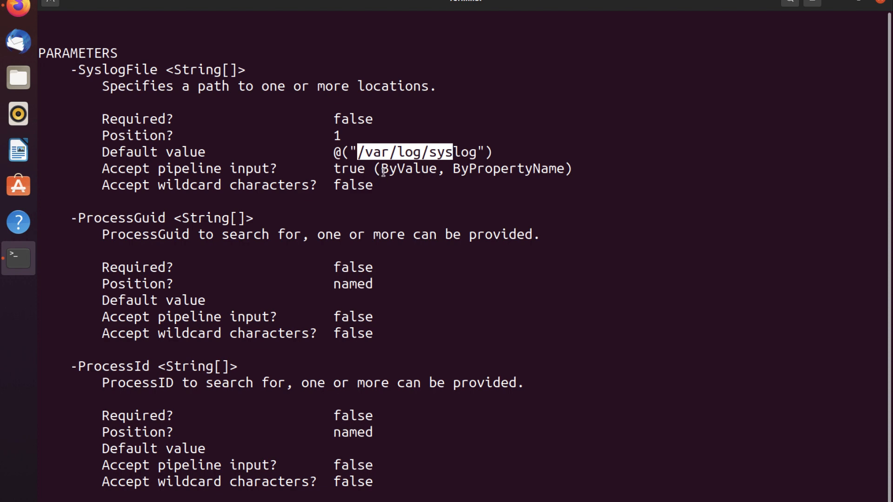
{"action": "mouse_move", "coordinate": [293, 252]}
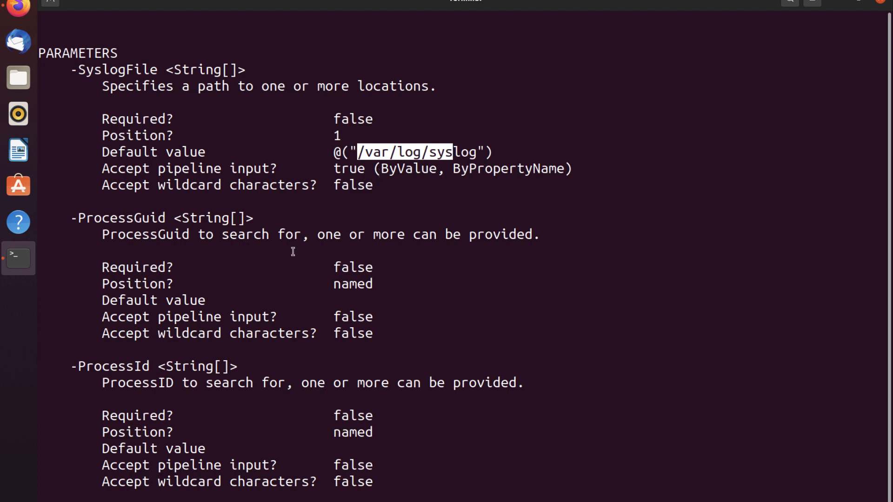
{"action": "mouse_move", "coordinate": [156, 228]}
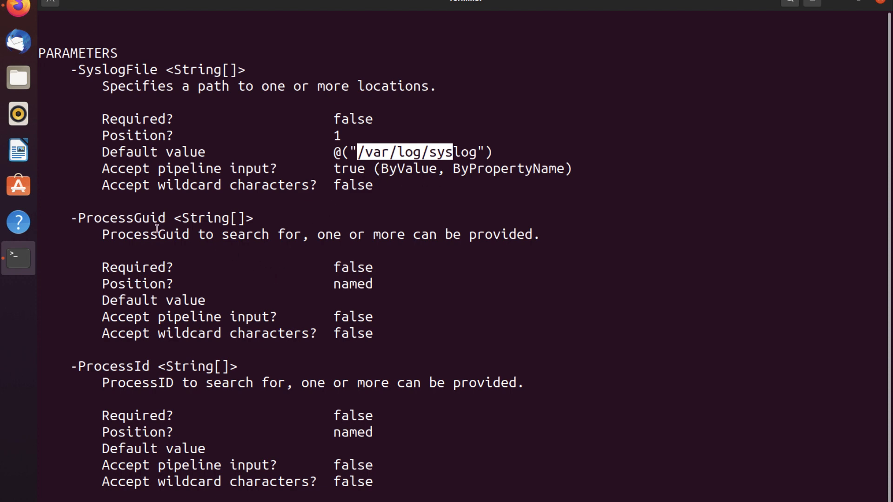
{"action": "mouse_move", "coordinate": [153, 382]}
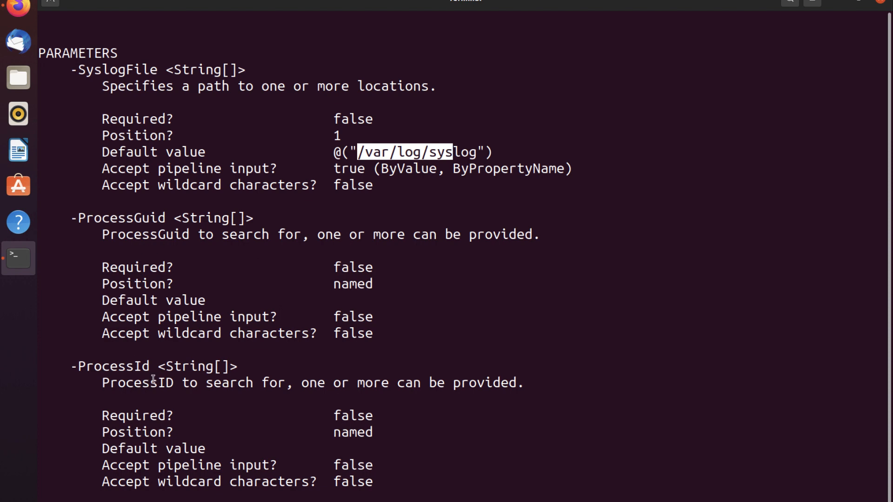
{"action": "scroll", "scroll_direction": "down", "scroll_amount": 3}
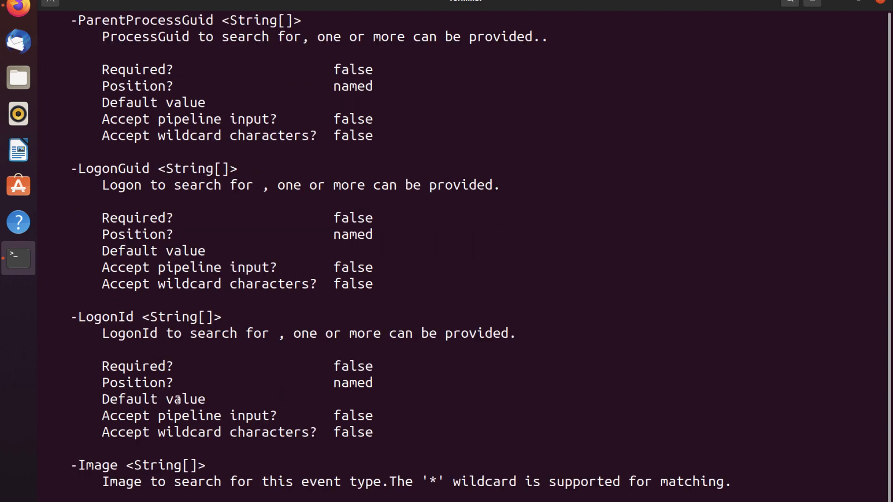
{"action": "scroll", "scroll_direction": "down", "scroll_amount": 3}
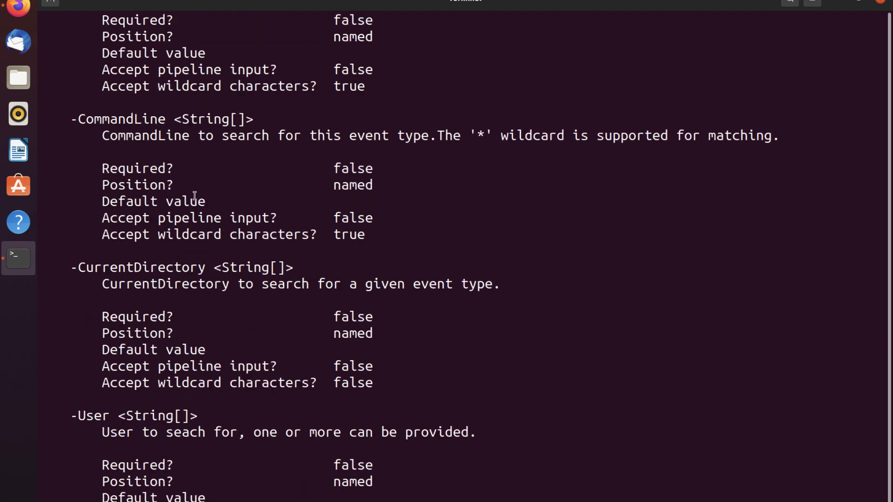
{"action": "scroll", "scroll_direction": "down", "scroll_amount": 3}
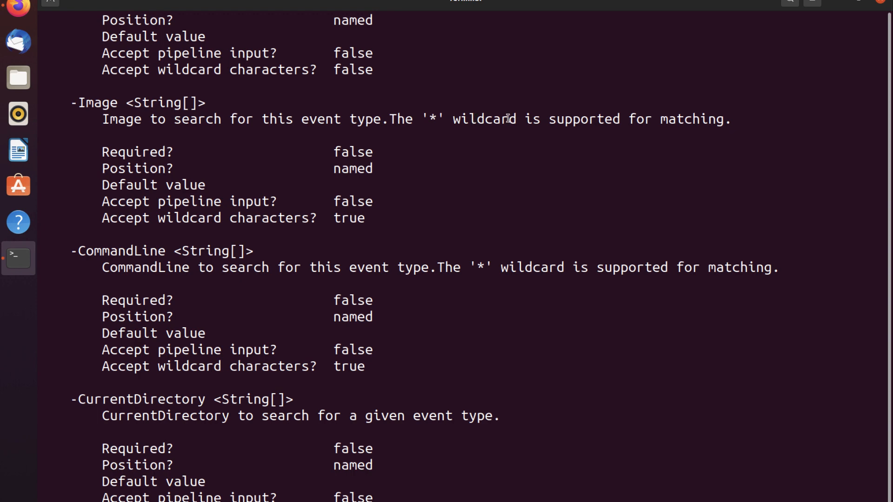
{"action": "mouse_move", "coordinate": [384, 222]}
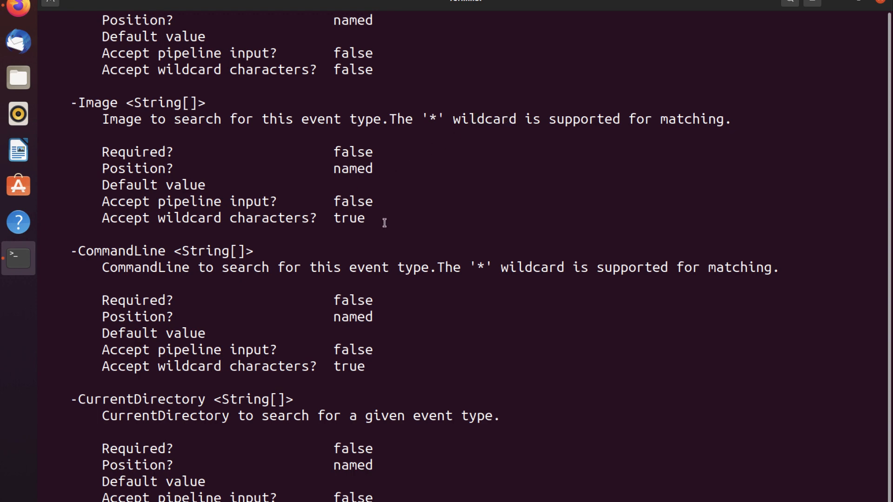
{"action": "mouse_move", "coordinate": [293, 260]}
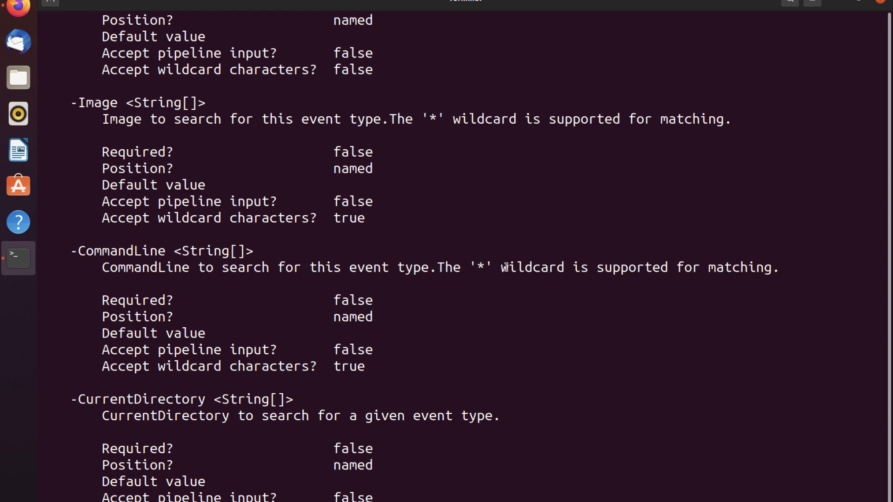
{"action": "scroll", "scroll_direction": "down", "scroll_amount": 3}
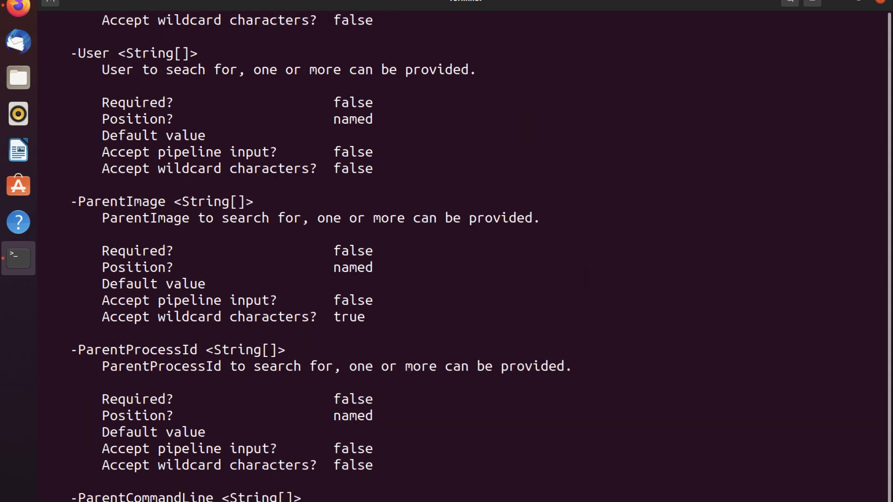